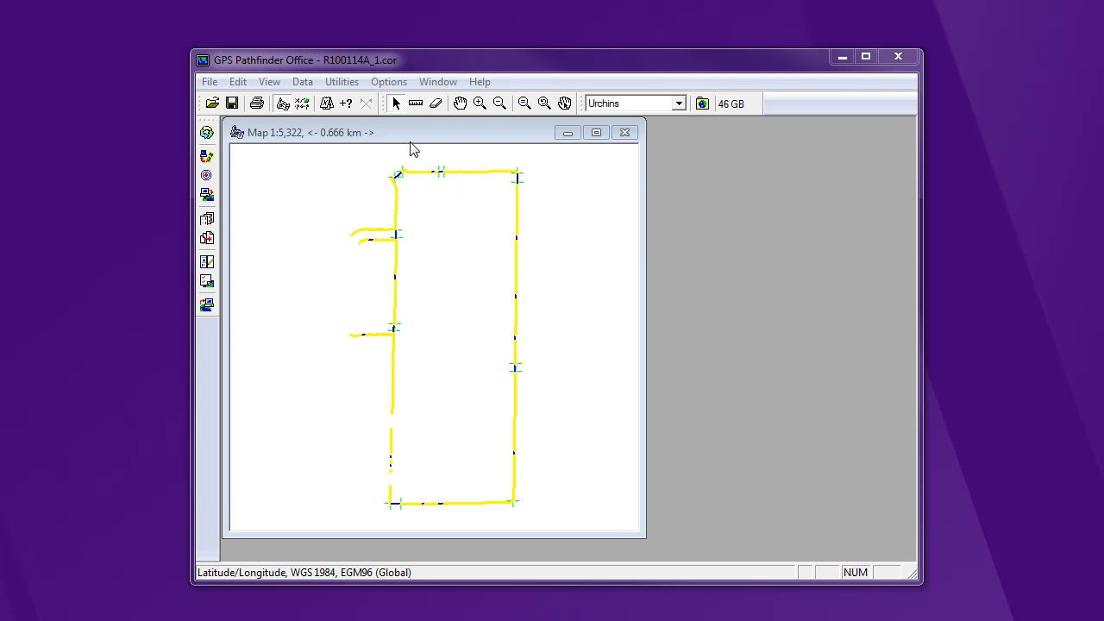
pyautogui.moveTo(453, 73)
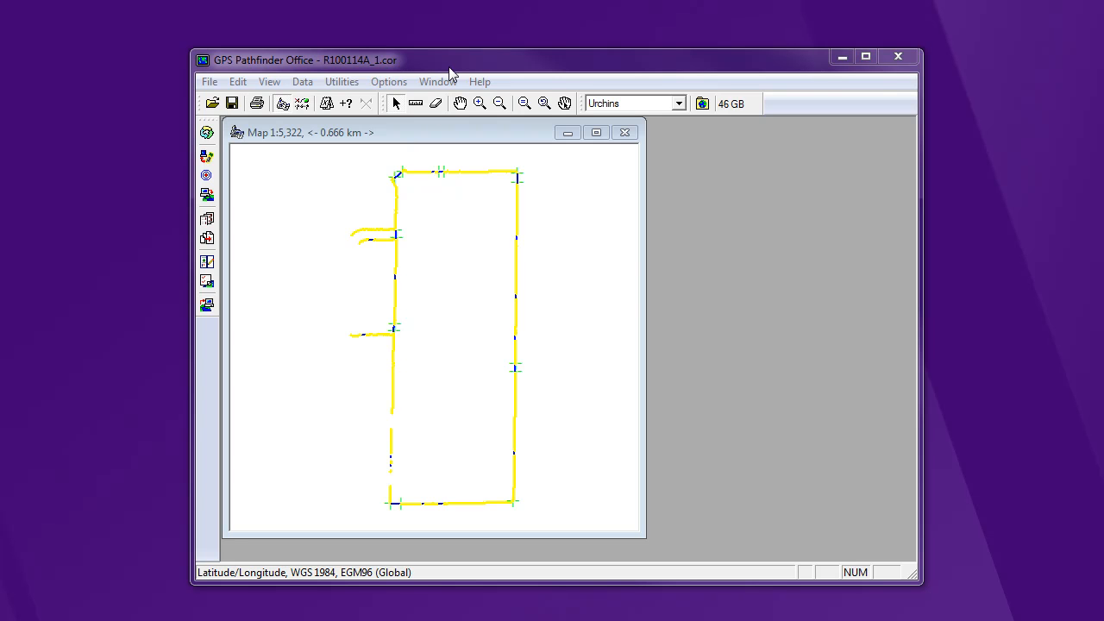
pyautogui.moveTo(431, 67)
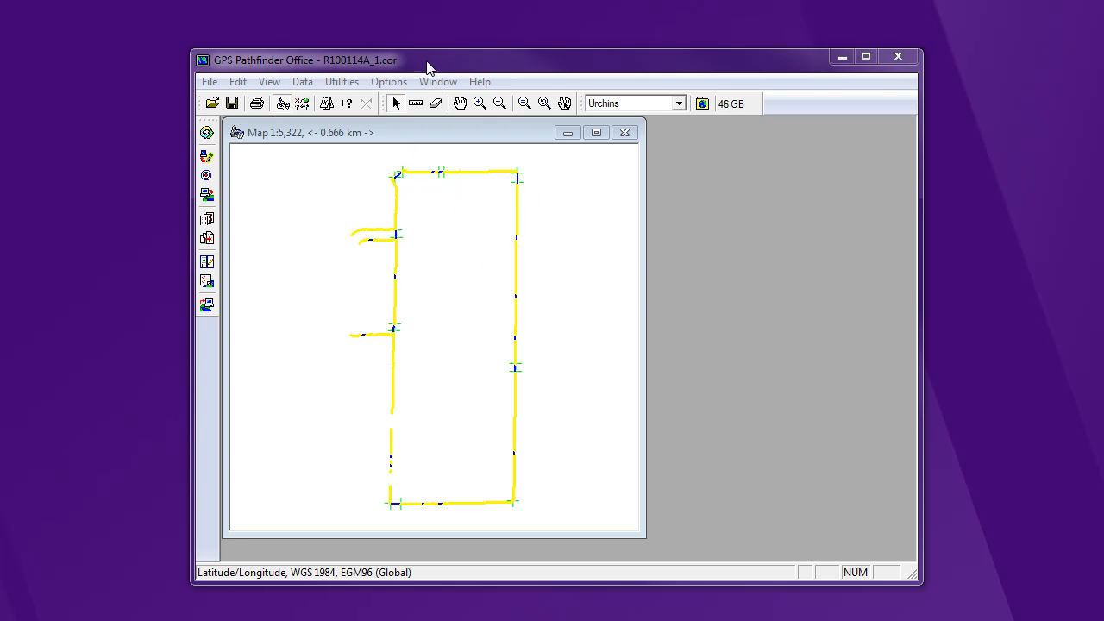
# Start an export of R100114A_1.cor using 'Sample ESRI Shapefile Setup' into the Urchins Export folder.
pyautogui.click(341, 81)
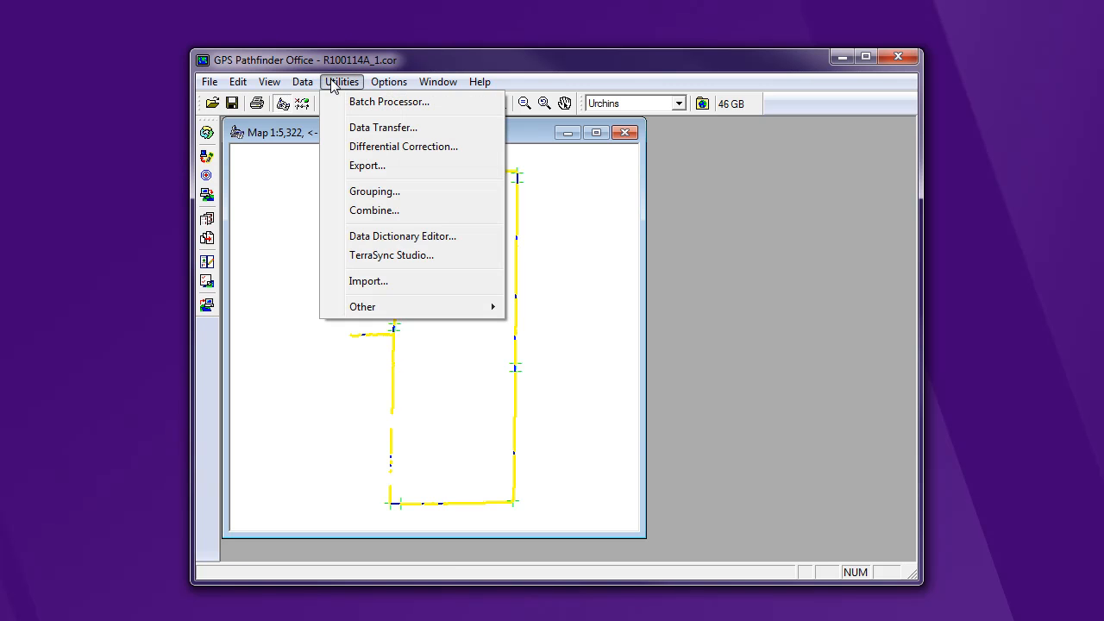
pyautogui.moveTo(366, 165)
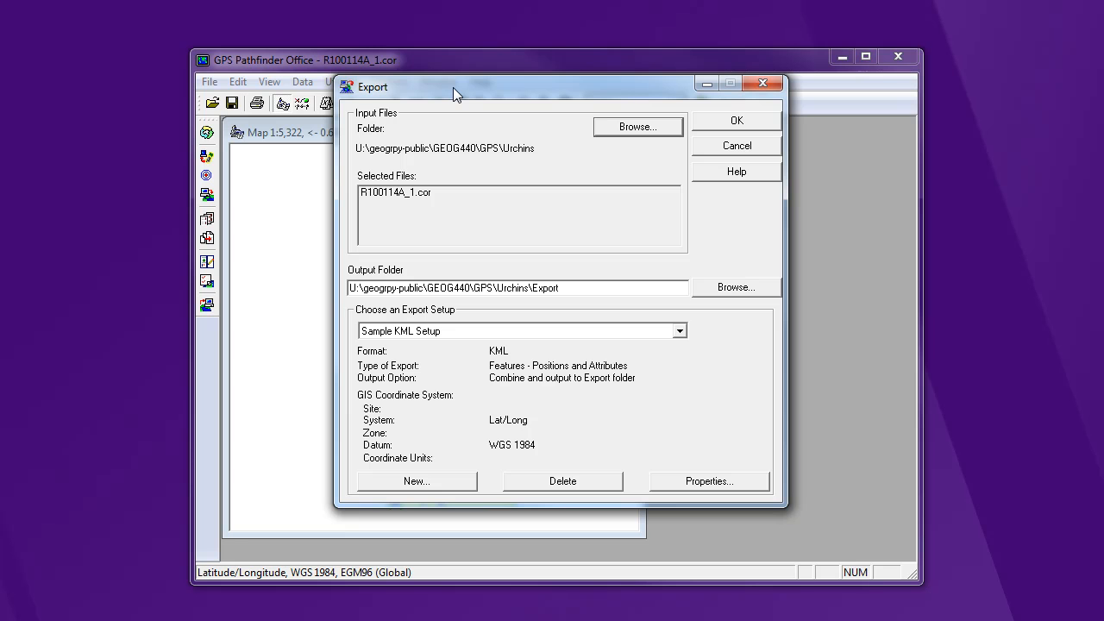
pyautogui.click(680, 330)
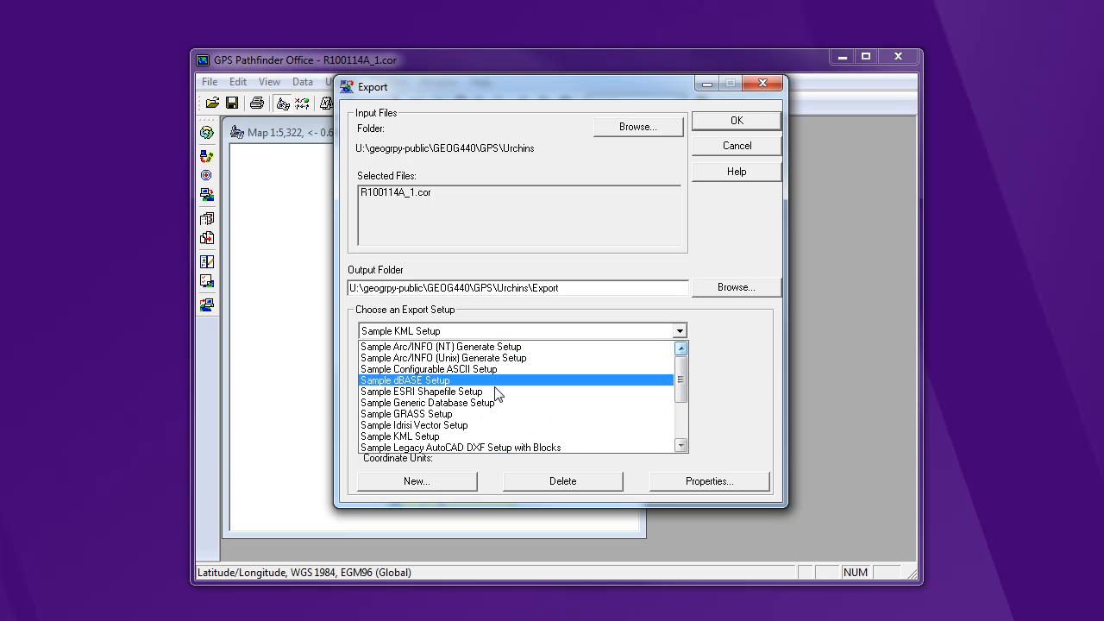
pyautogui.click(421, 390)
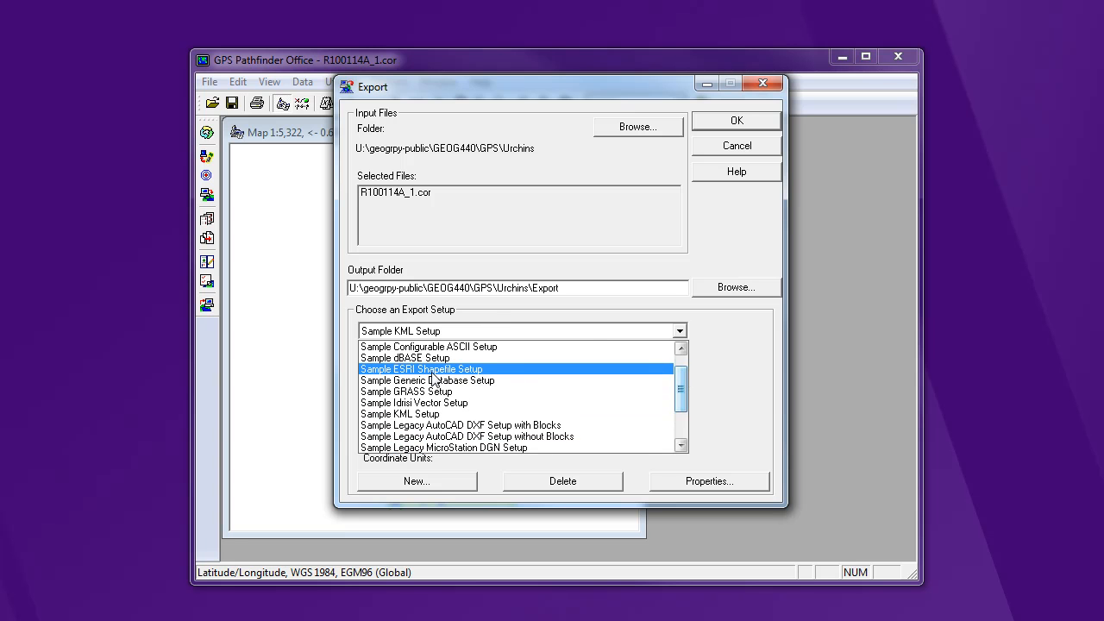
pyautogui.click(421, 369)
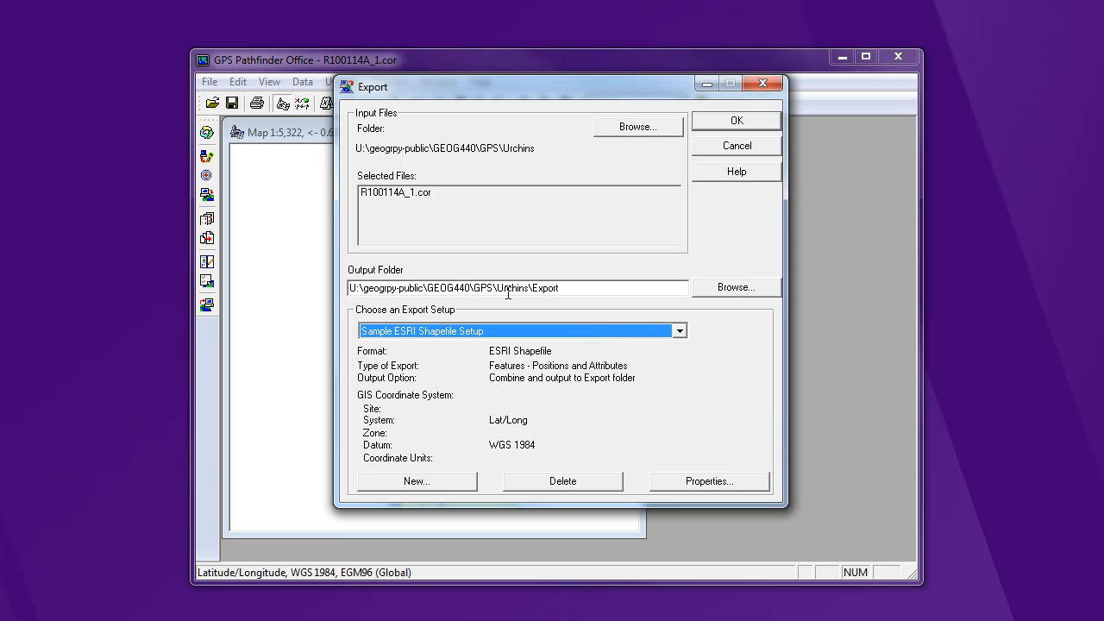
pyautogui.click(517, 288)
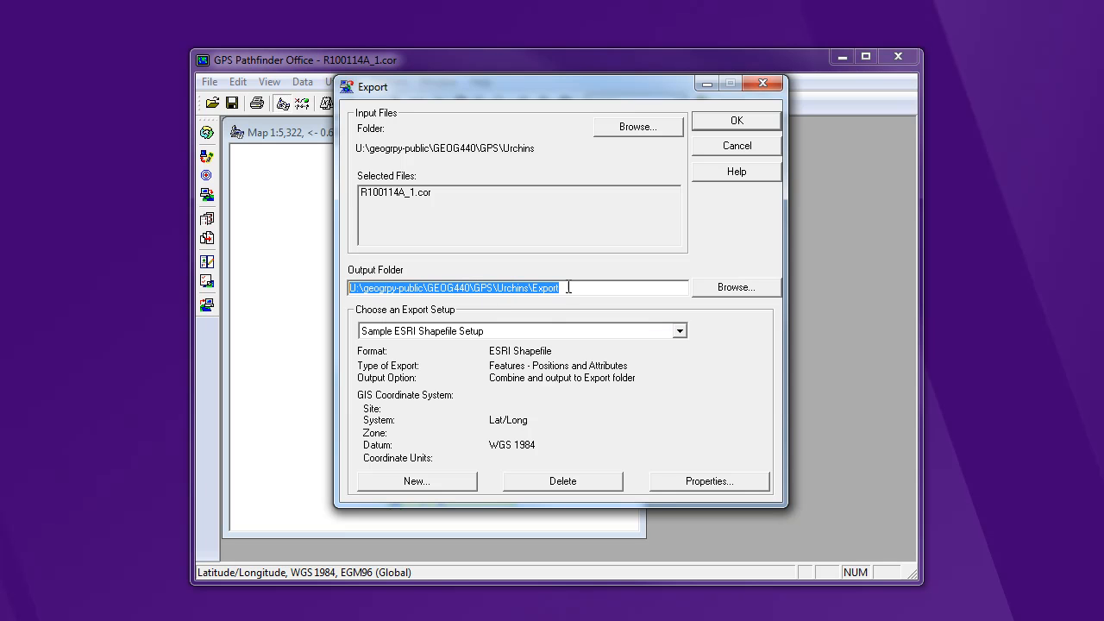
pyautogui.moveTo(592, 287)
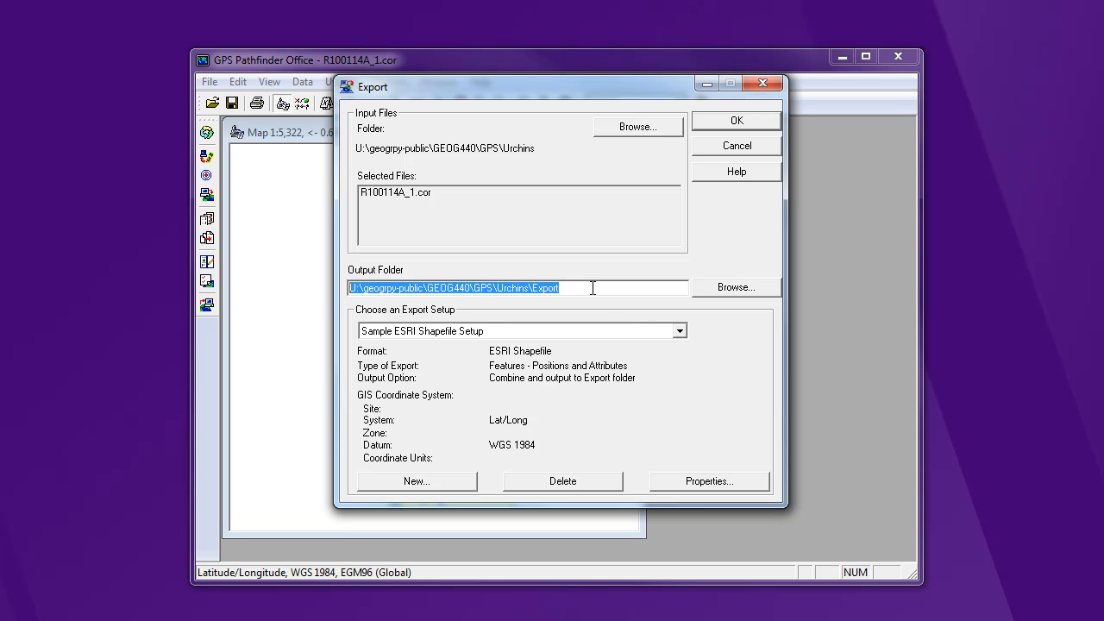
pyautogui.moveTo(685, 491)
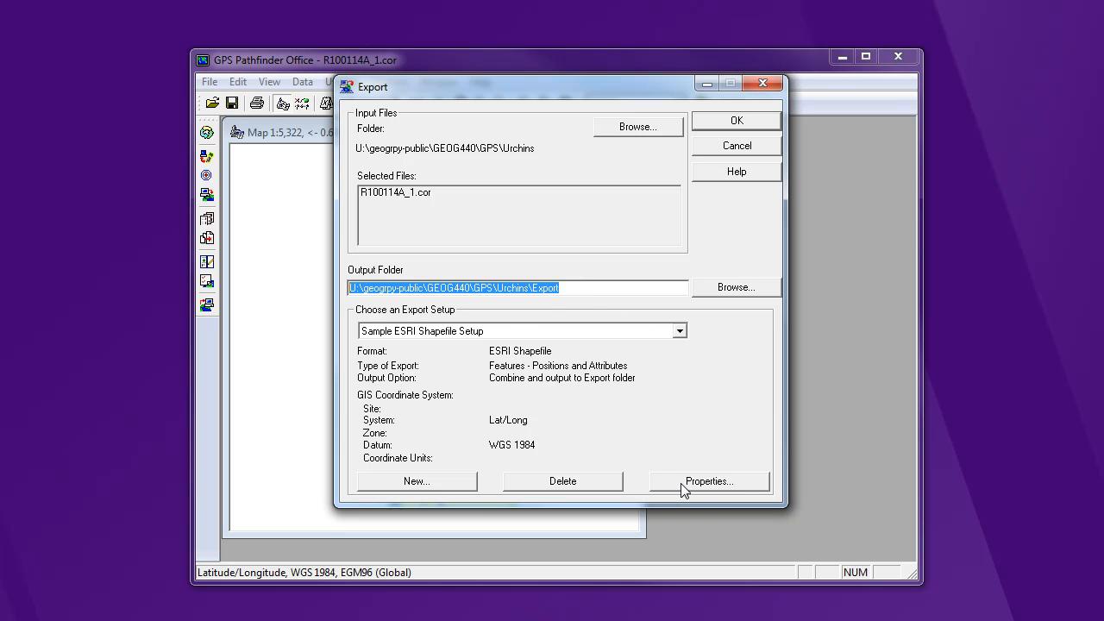
# Review the shapefile setup's output options: inputs combined into the project export folder.
pyautogui.click(707, 481)
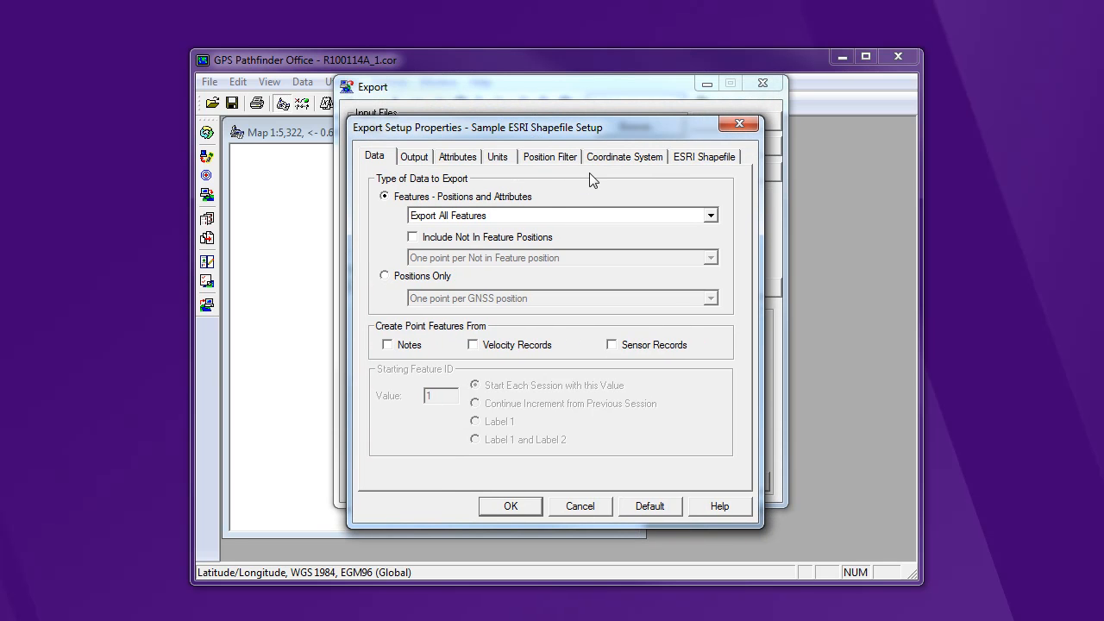
pyautogui.moveTo(395, 205)
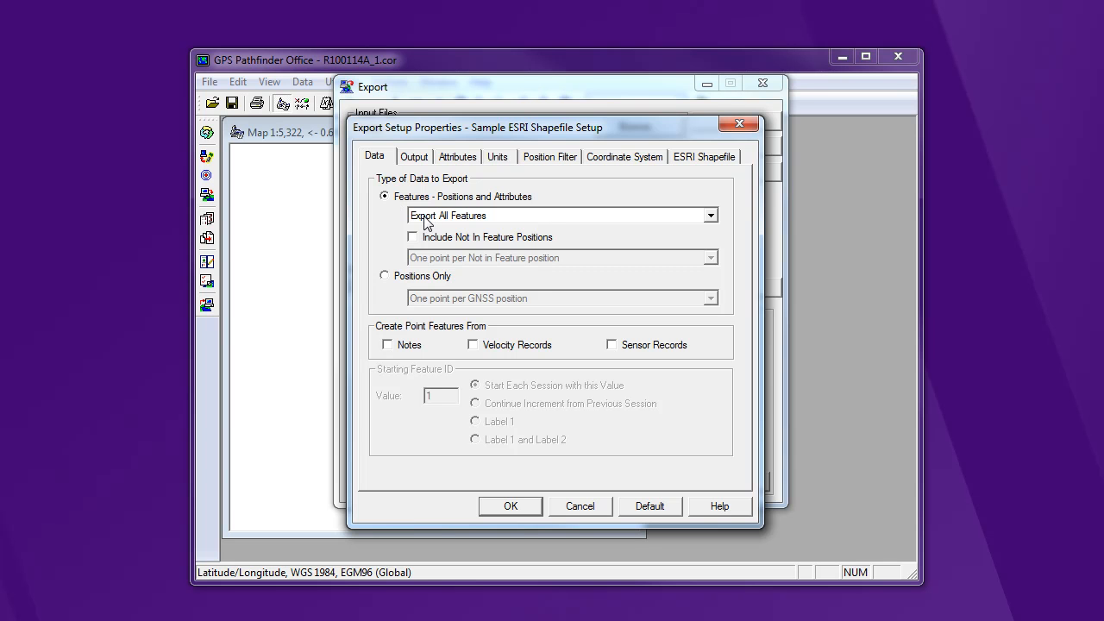
pyautogui.click(414, 156)
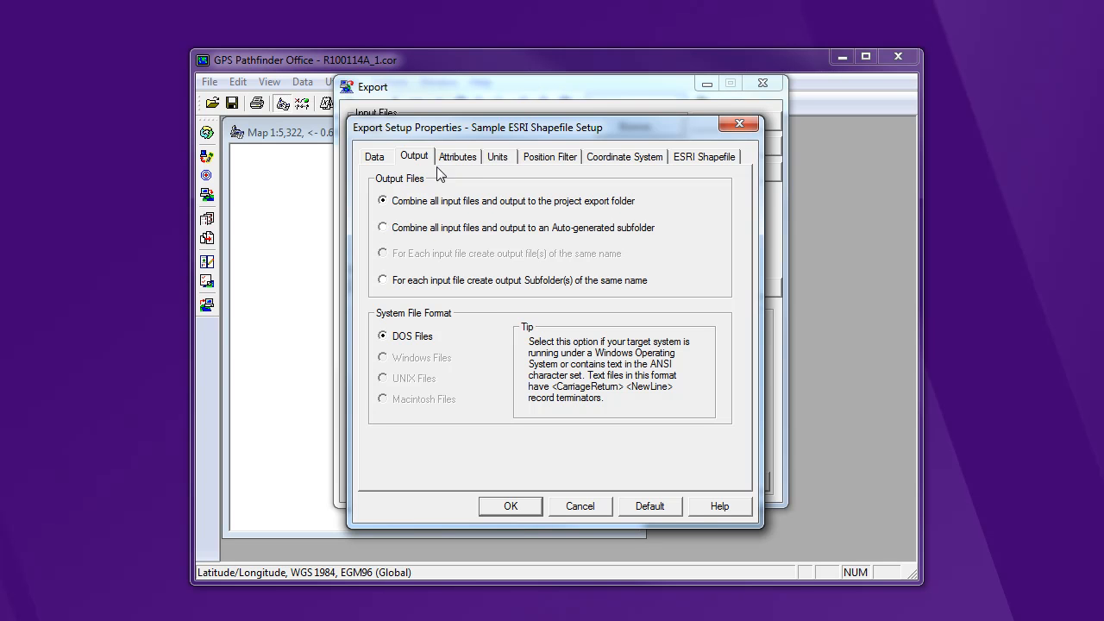
pyautogui.moveTo(456, 163)
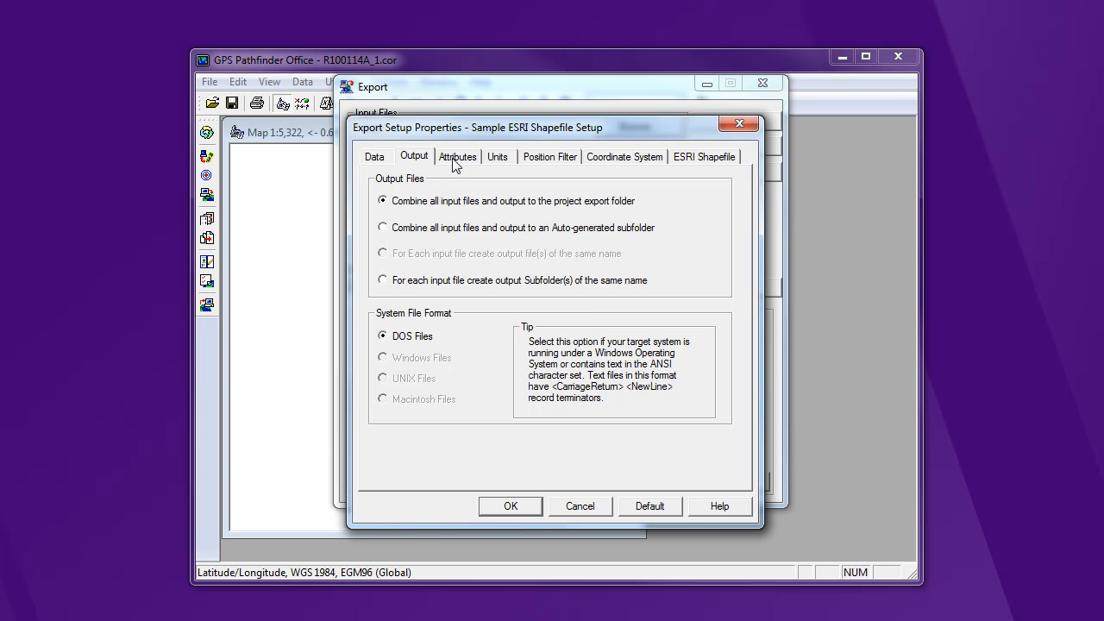
# Tick PDOP, recording details, file names, point height and precisions, and line Length (2D).
pyautogui.click(457, 156)
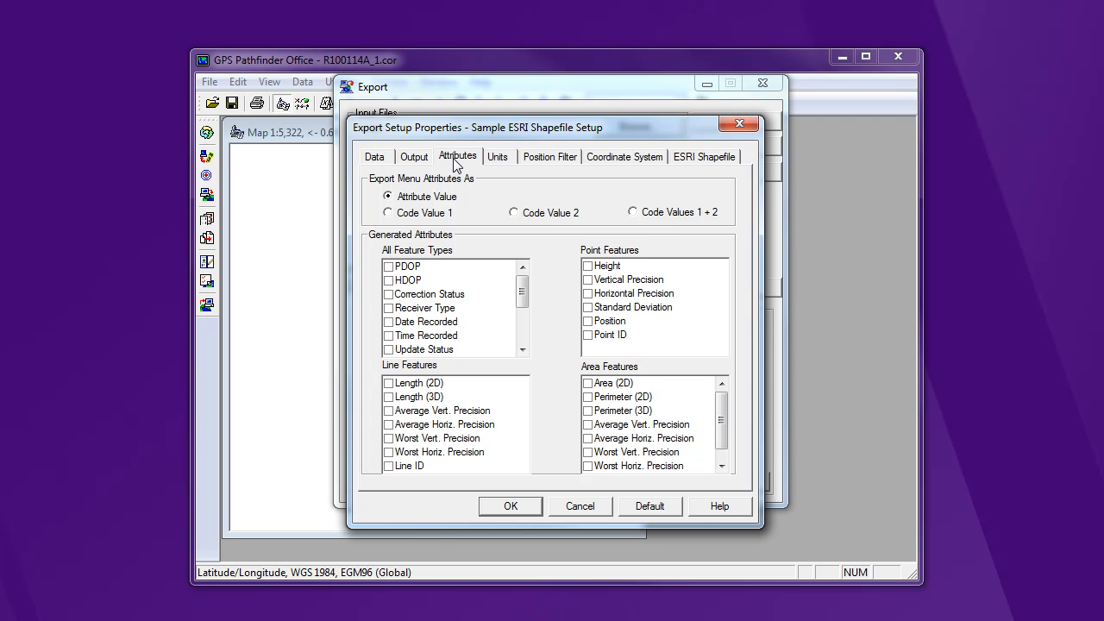
pyautogui.moveTo(456, 274)
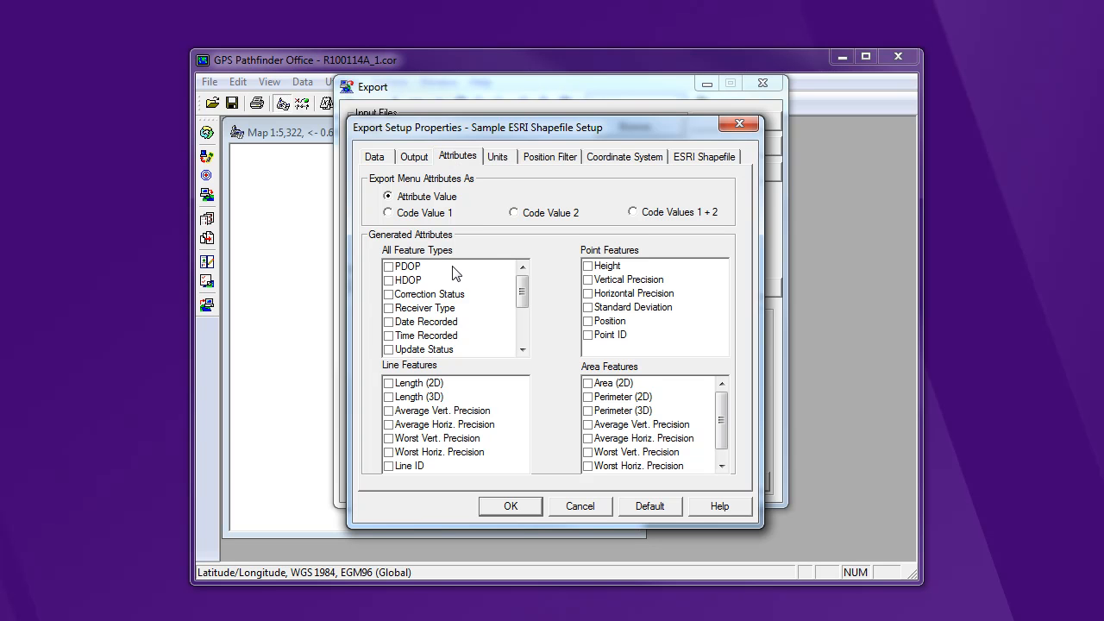
pyautogui.moveTo(494, 259)
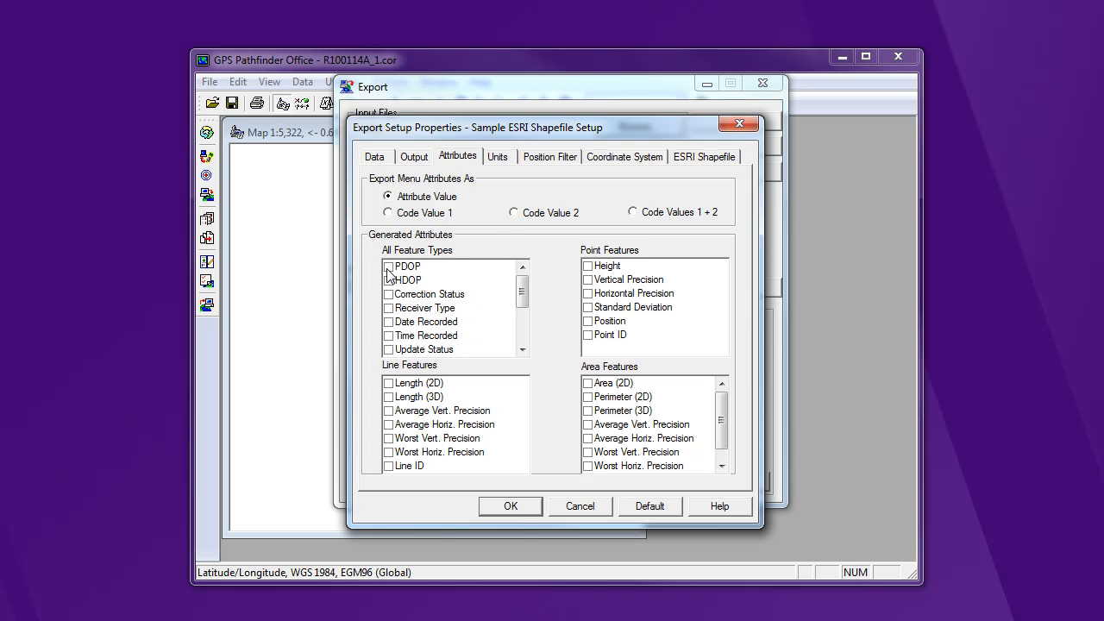
pyautogui.click(389, 279)
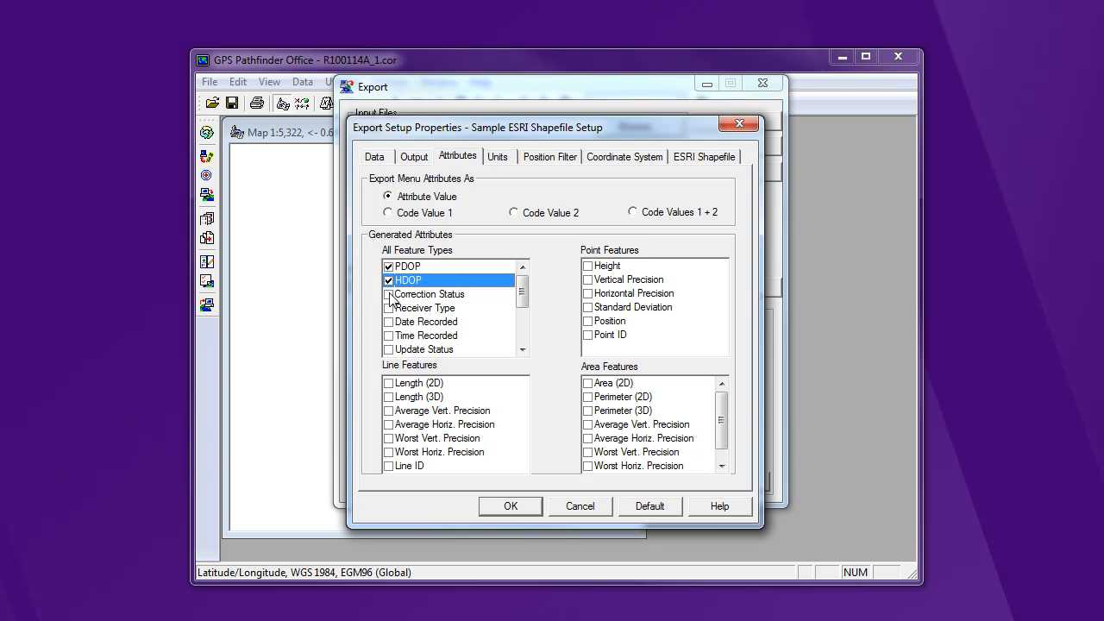
pyautogui.click(388, 294)
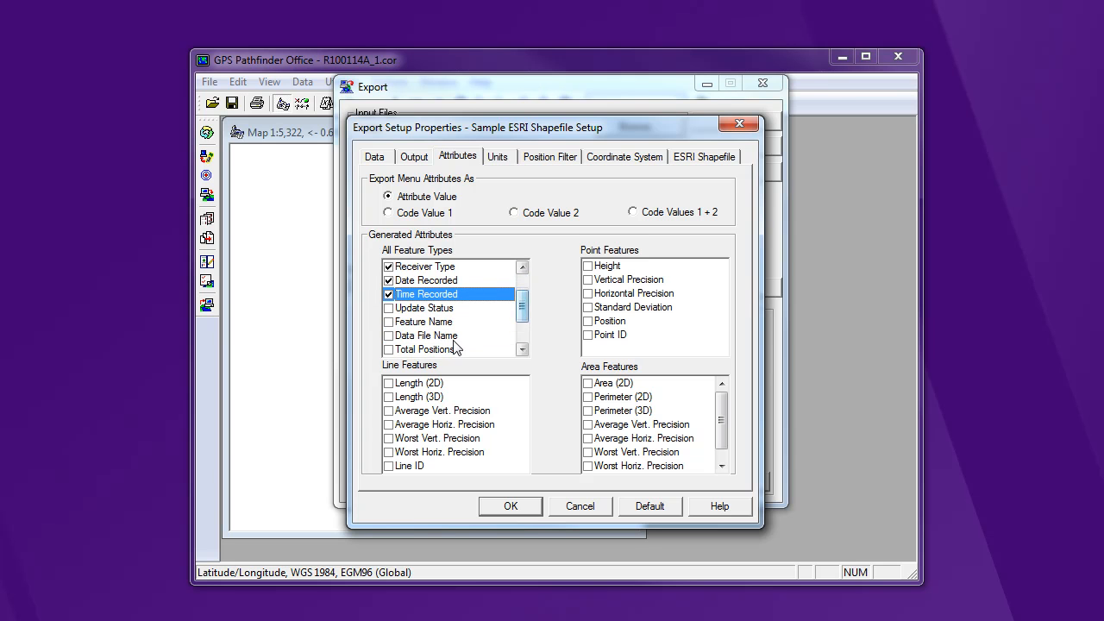
pyautogui.click(389, 336)
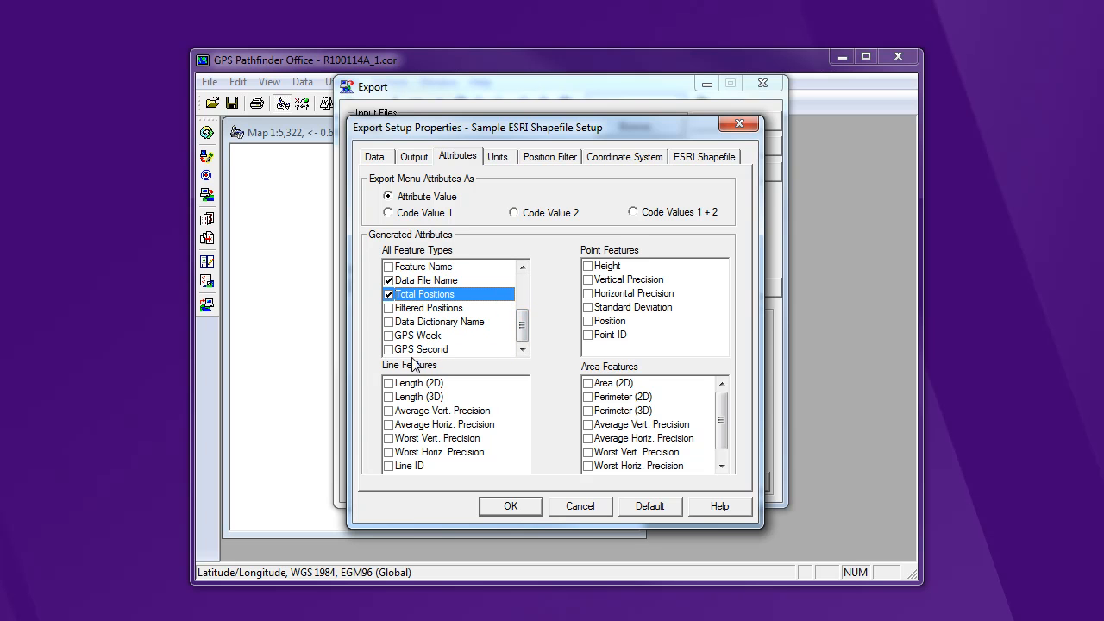
pyautogui.click(388, 322)
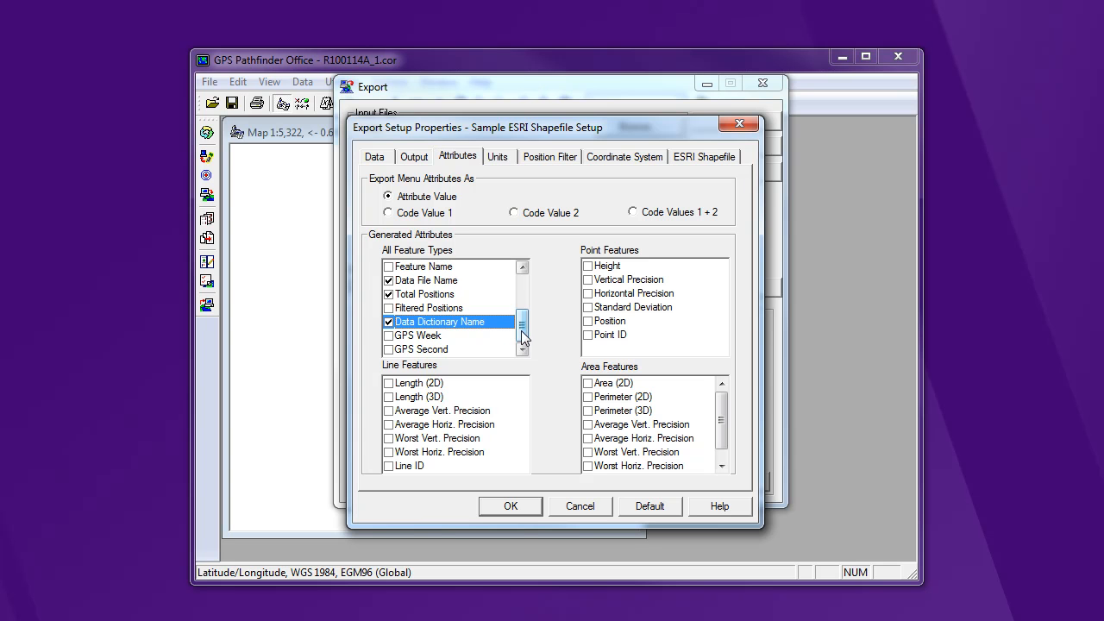
pyautogui.click(588, 265)
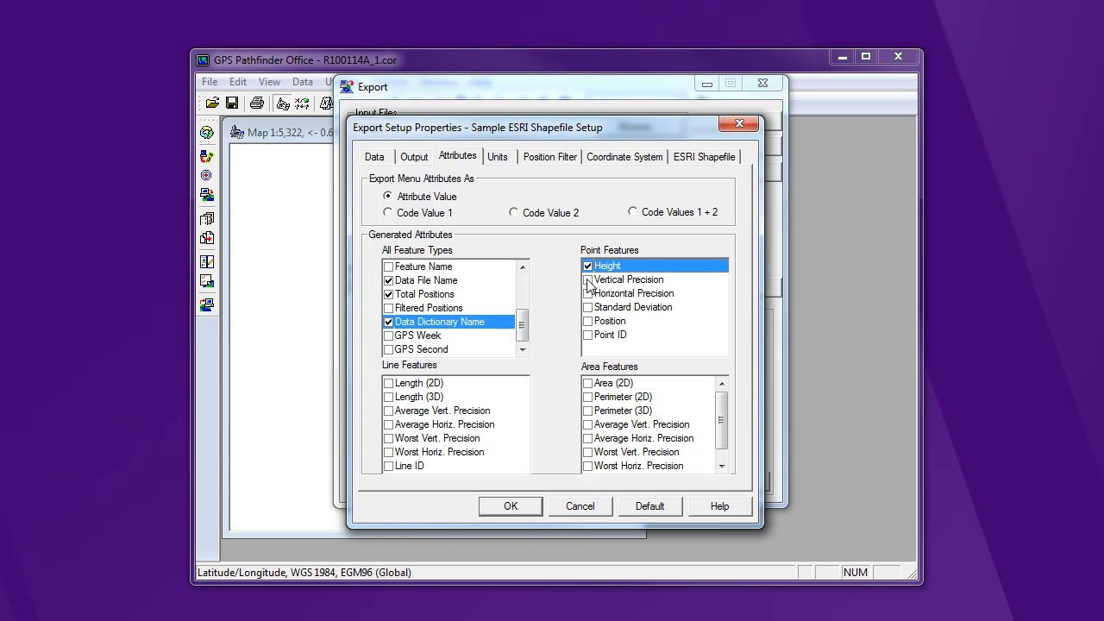
pyautogui.click(587, 279)
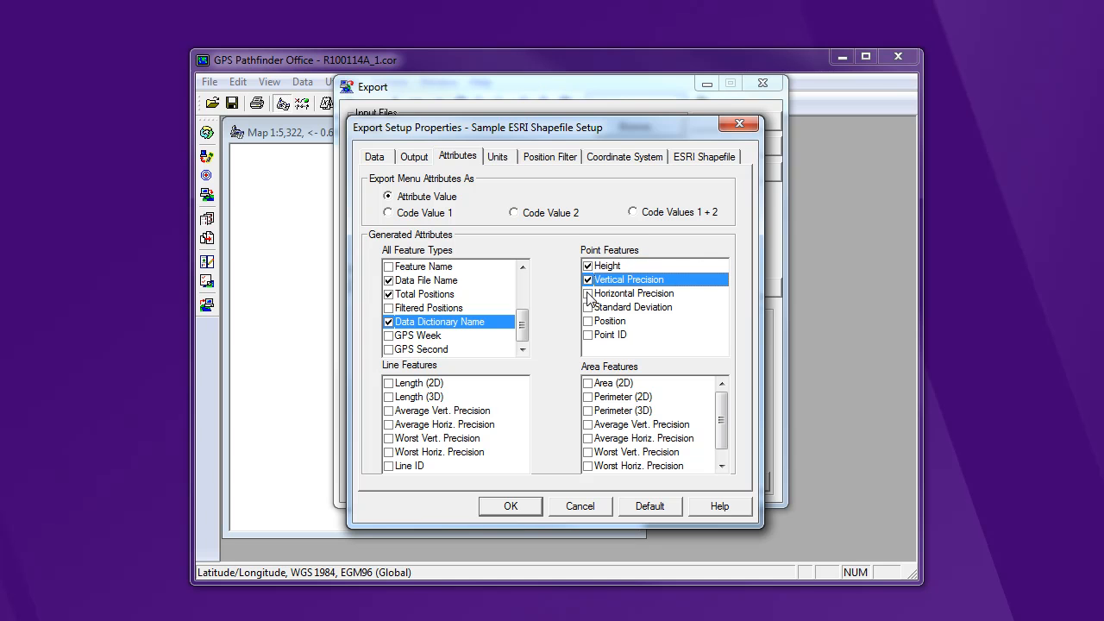
pyautogui.click(587, 294)
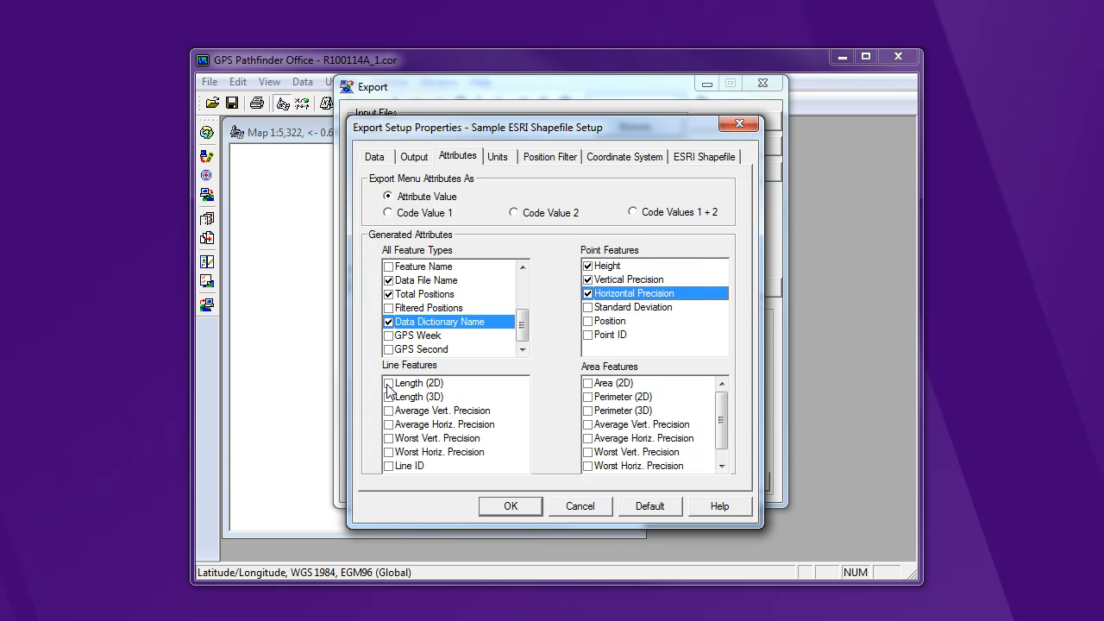
pyautogui.click(389, 411)
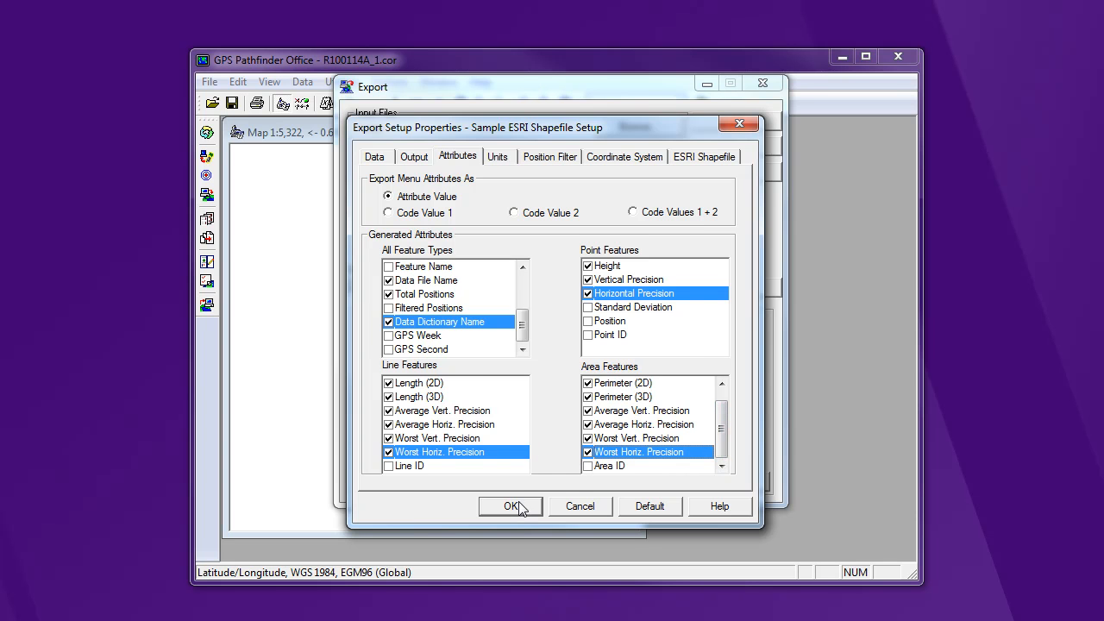
# Check the current display units setting, then view the position filter criteria.
pyautogui.click(497, 156)
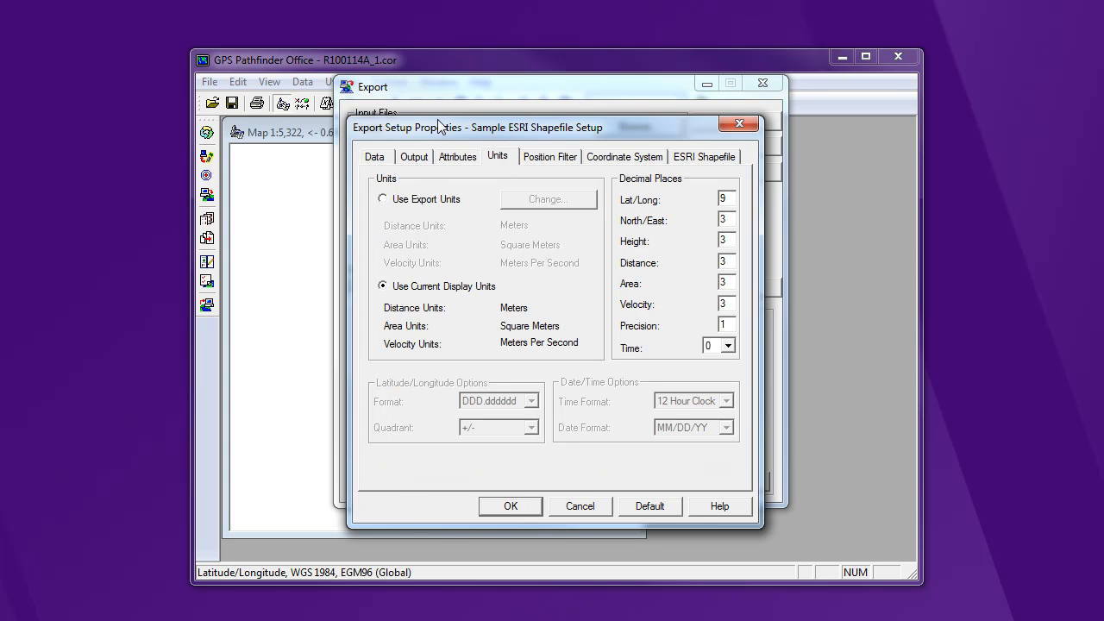
pyautogui.moveTo(408, 295)
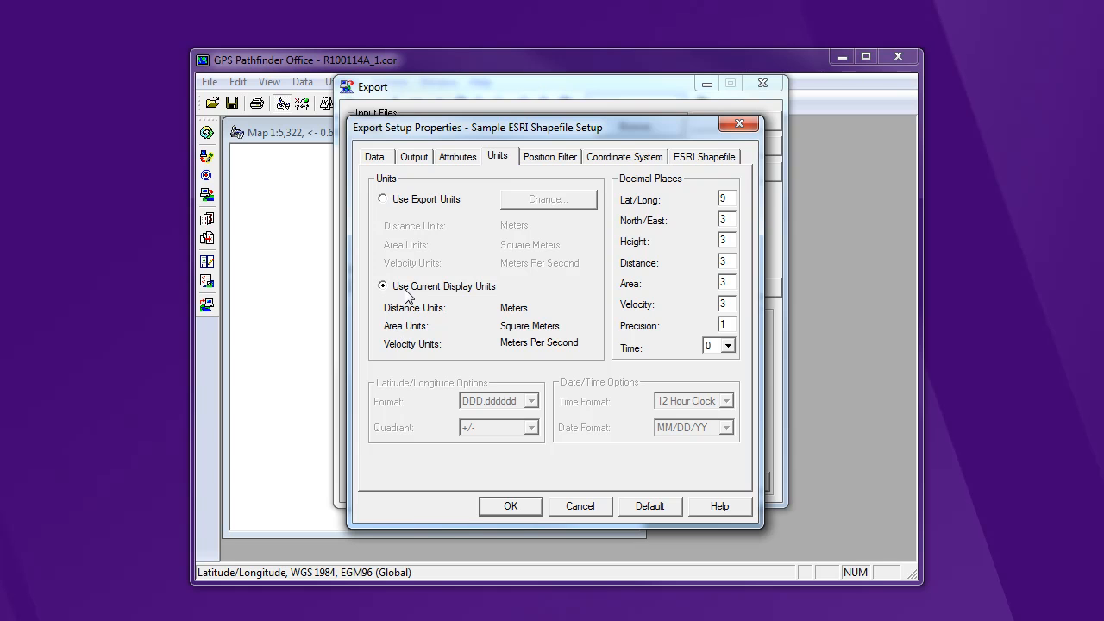
pyautogui.moveTo(486, 267)
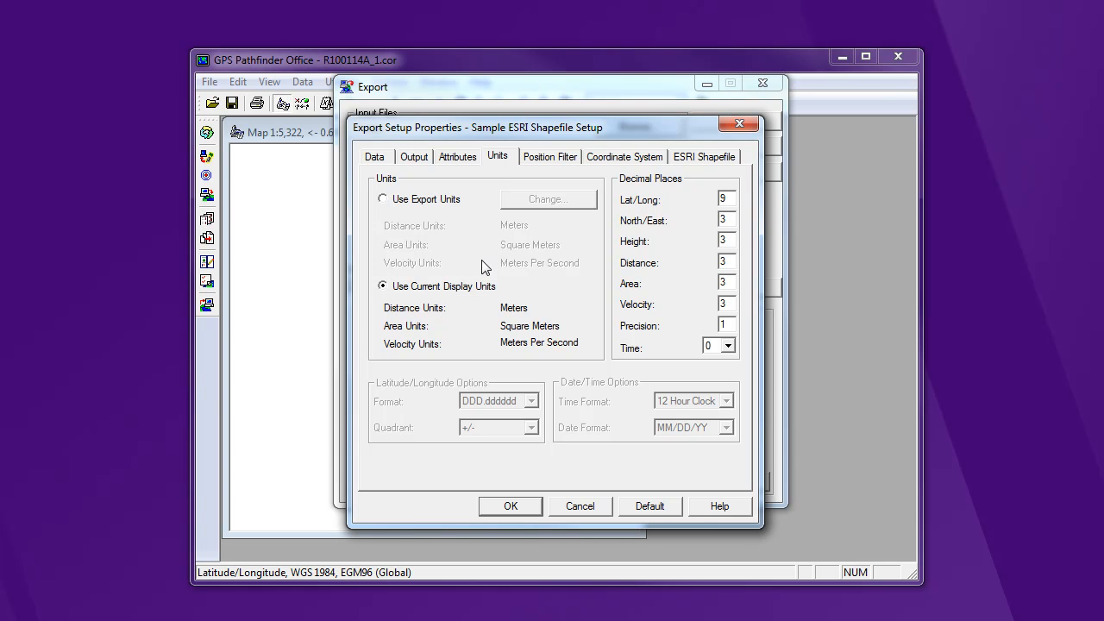
pyautogui.moveTo(485, 181)
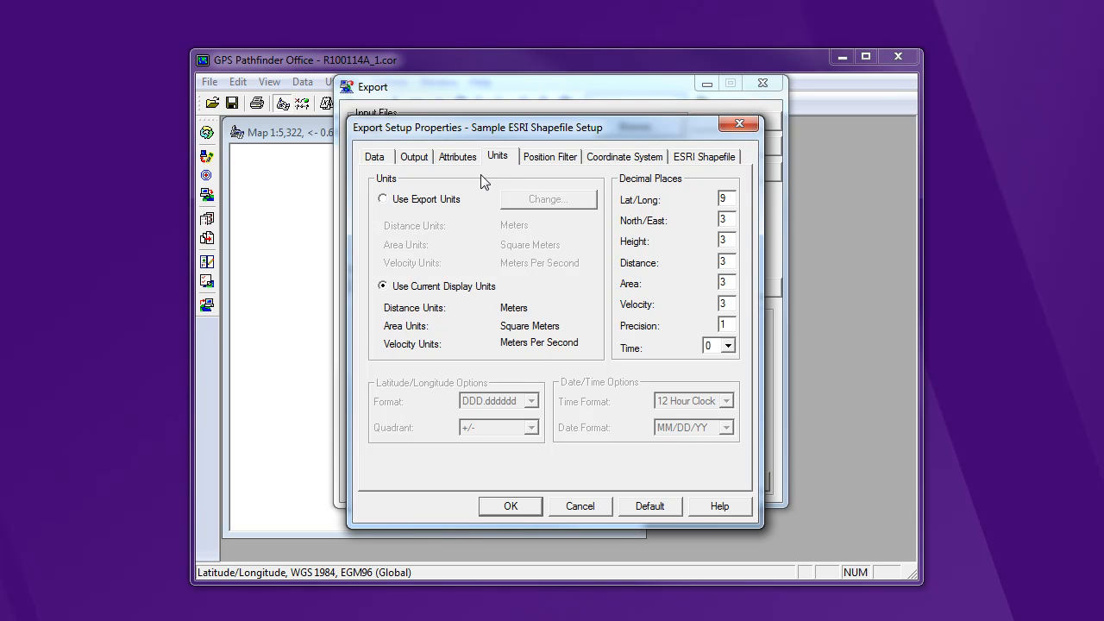
pyautogui.click(549, 156)
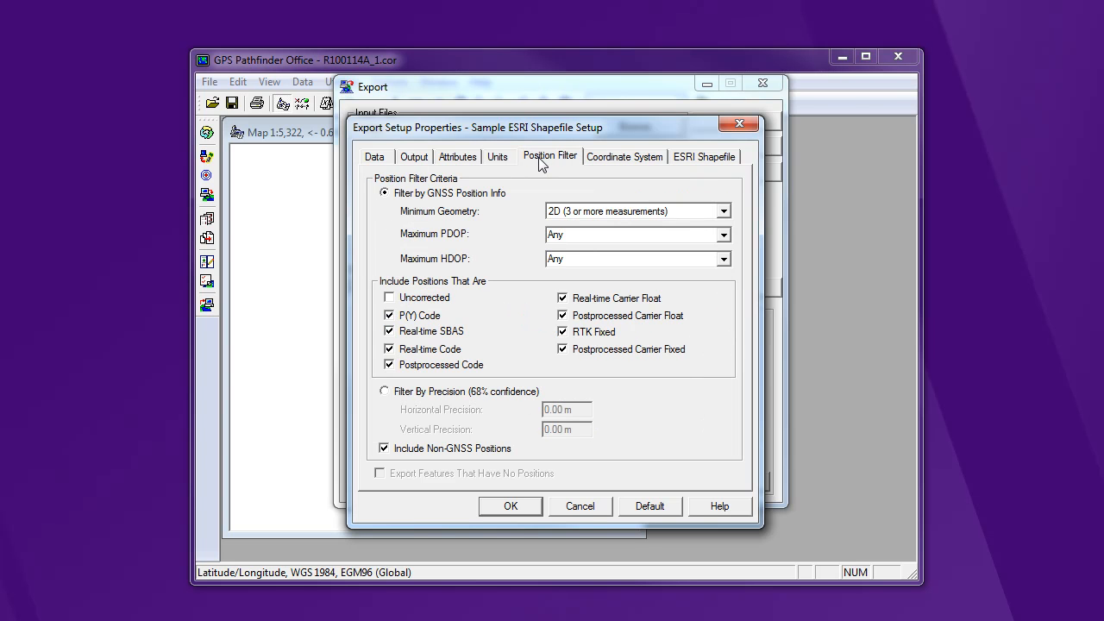
pyautogui.moveTo(550, 177)
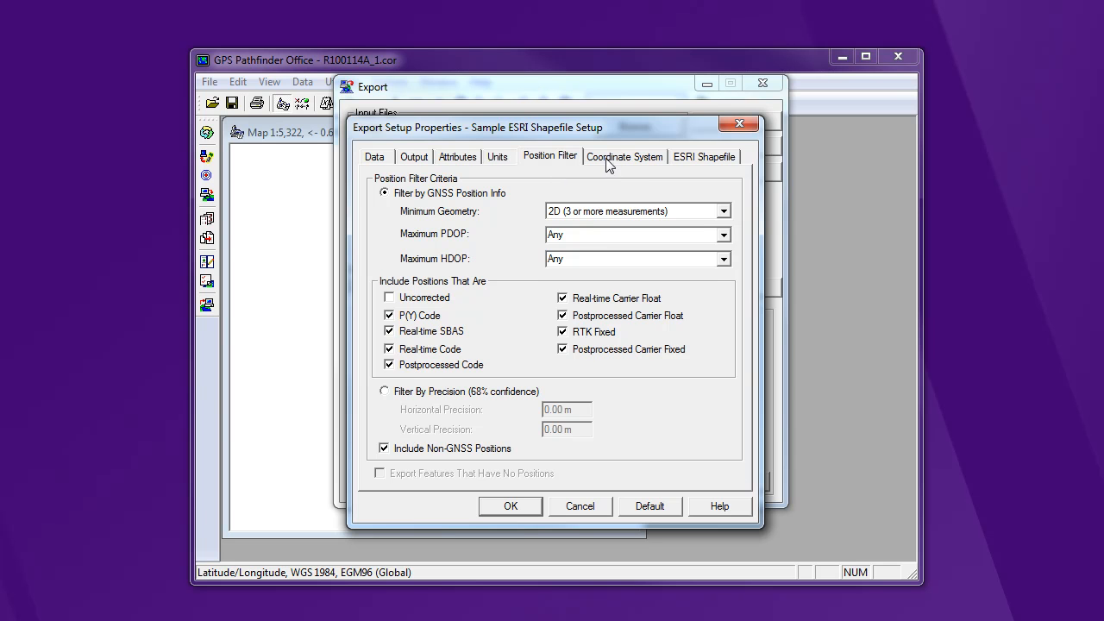
# View coordinate settings: current display system, Lat/Long WGS 1984, XY export coordinates.
pyautogui.click(625, 156)
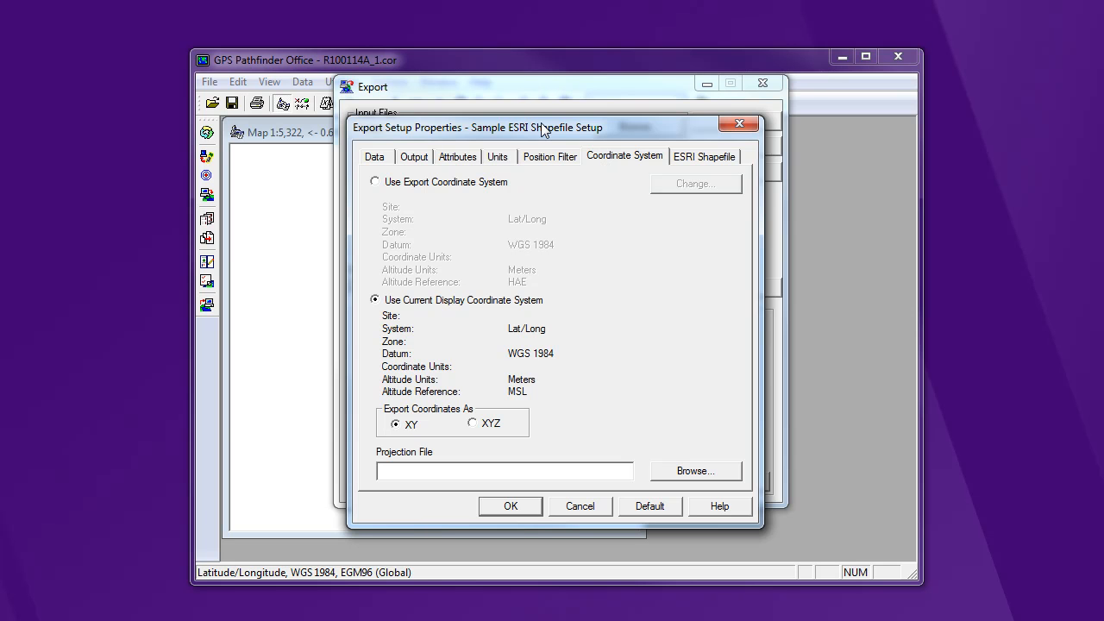
pyautogui.moveTo(548, 306)
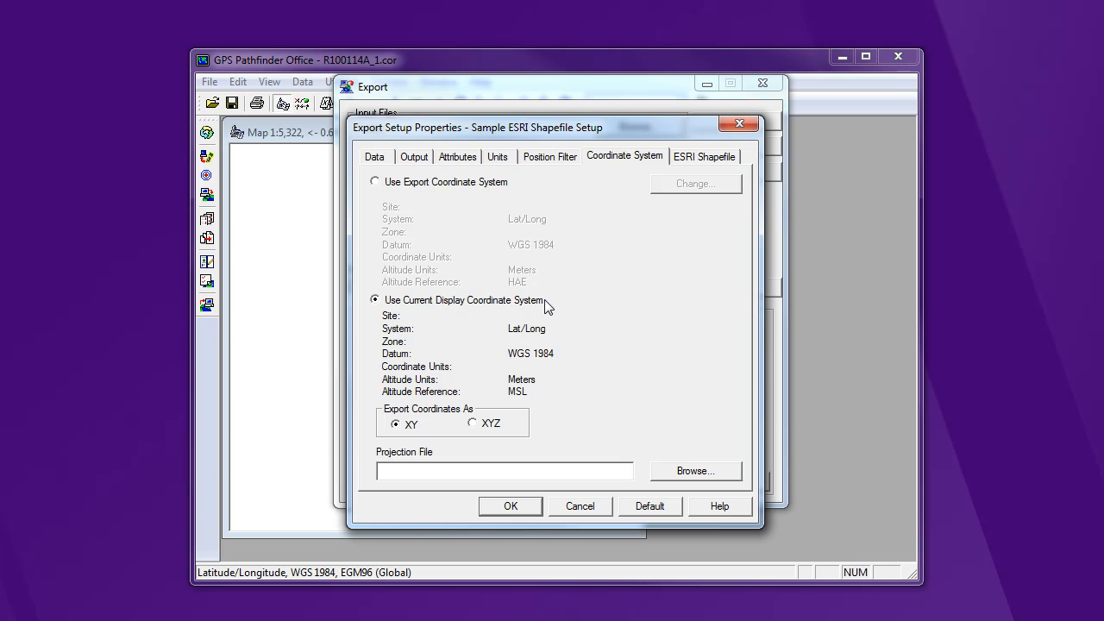
pyautogui.moveTo(584, 349)
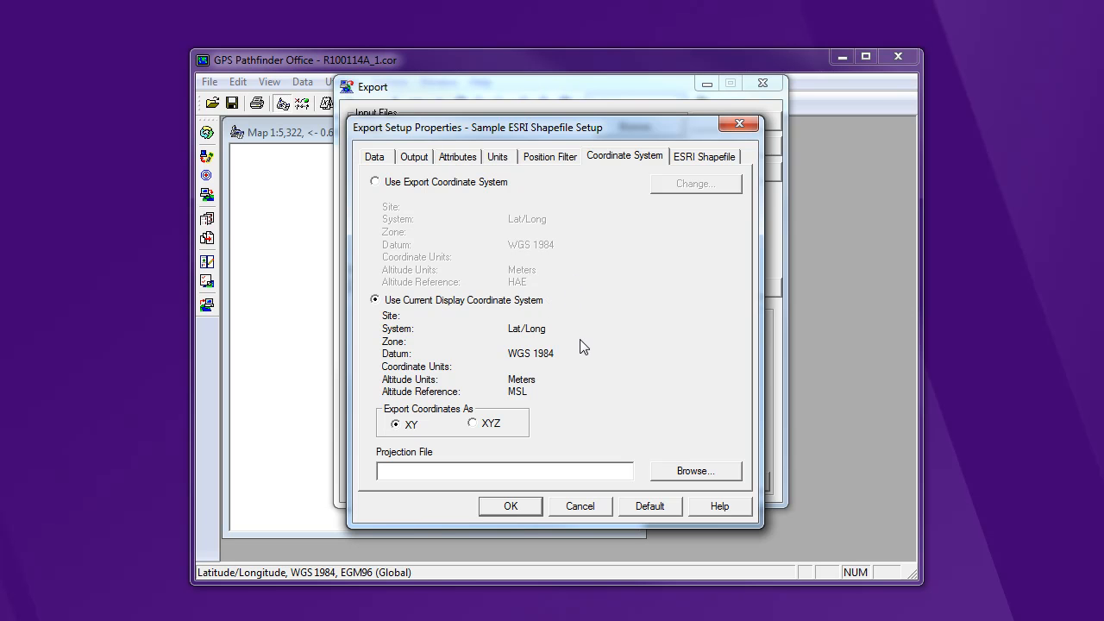
pyautogui.moveTo(550, 307)
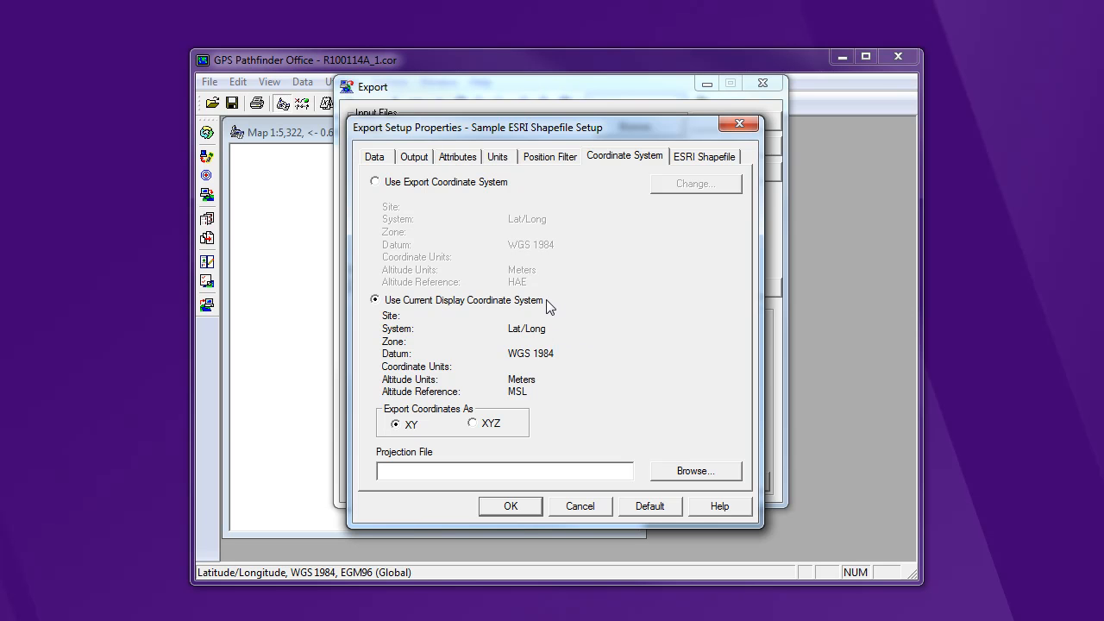
pyautogui.moveTo(553, 370)
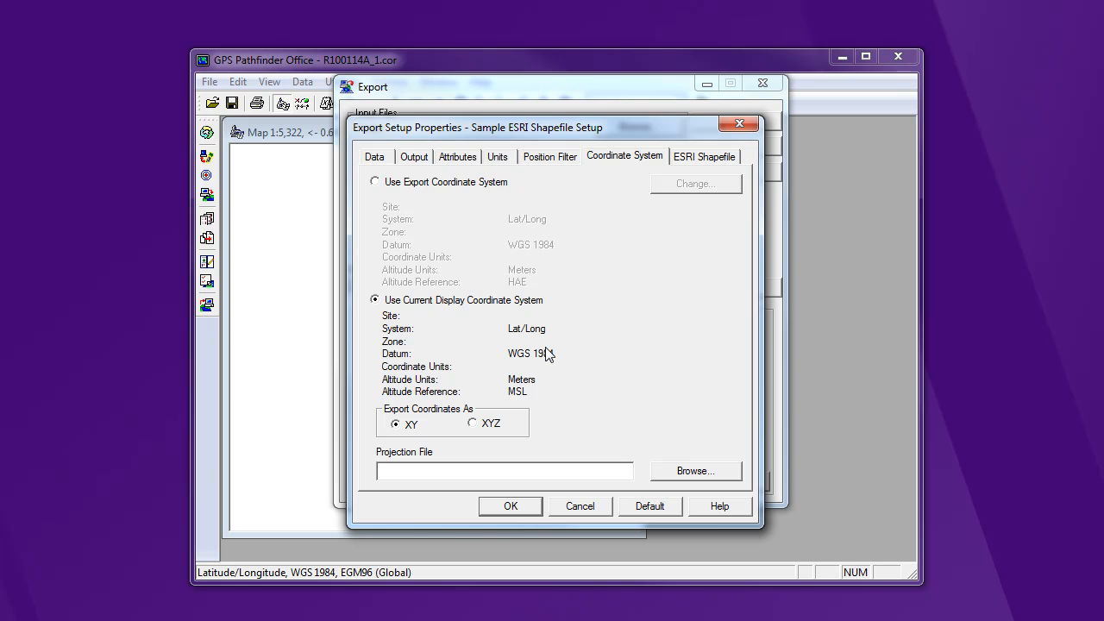
pyautogui.moveTo(567, 338)
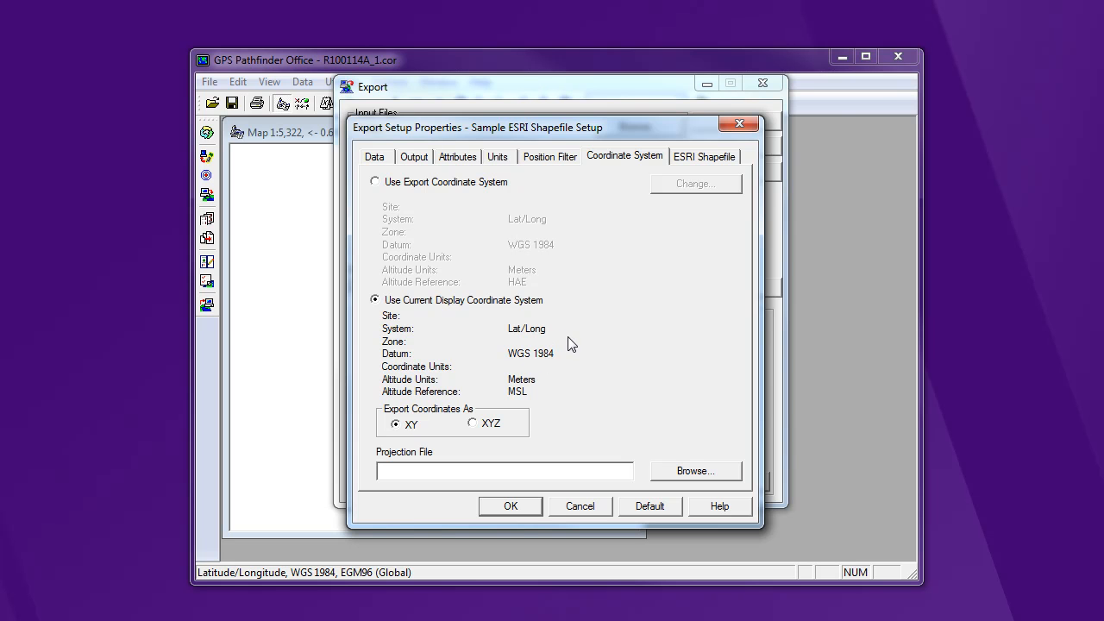
# Check the shapefile theme options with tracking themes unticked, and accept the setup properties.
pyautogui.click(705, 156)
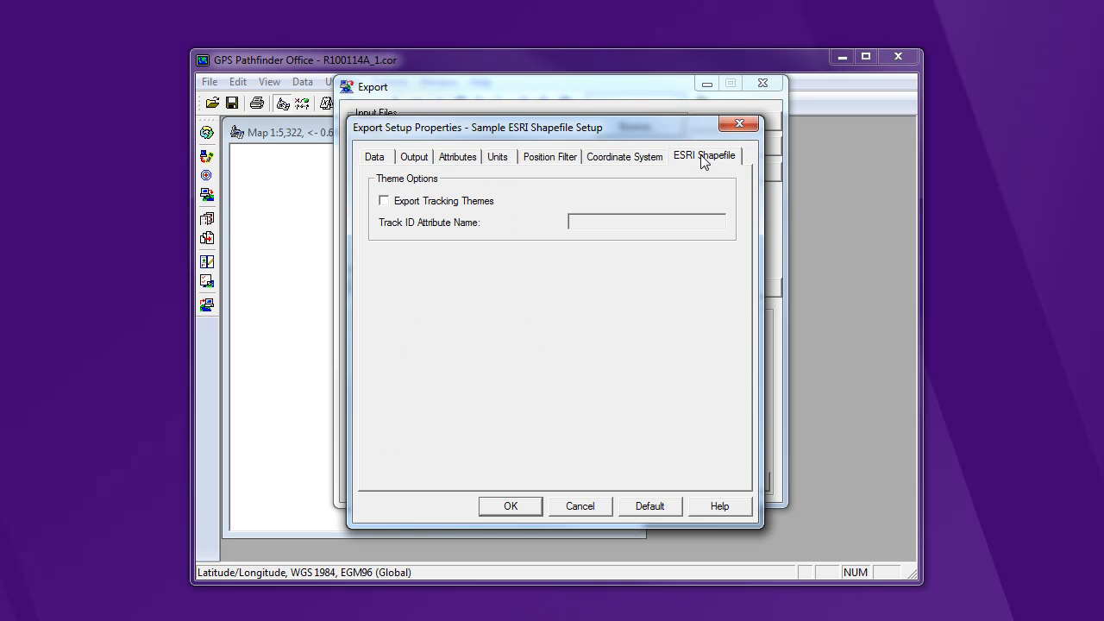
pyautogui.moveTo(390, 213)
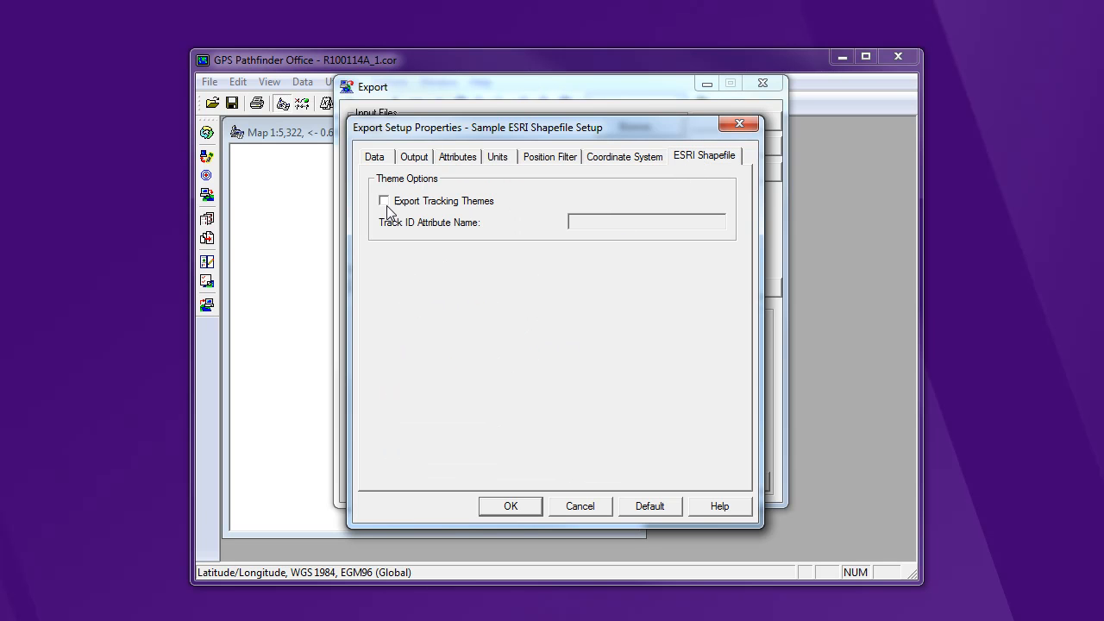
pyautogui.click(625, 156)
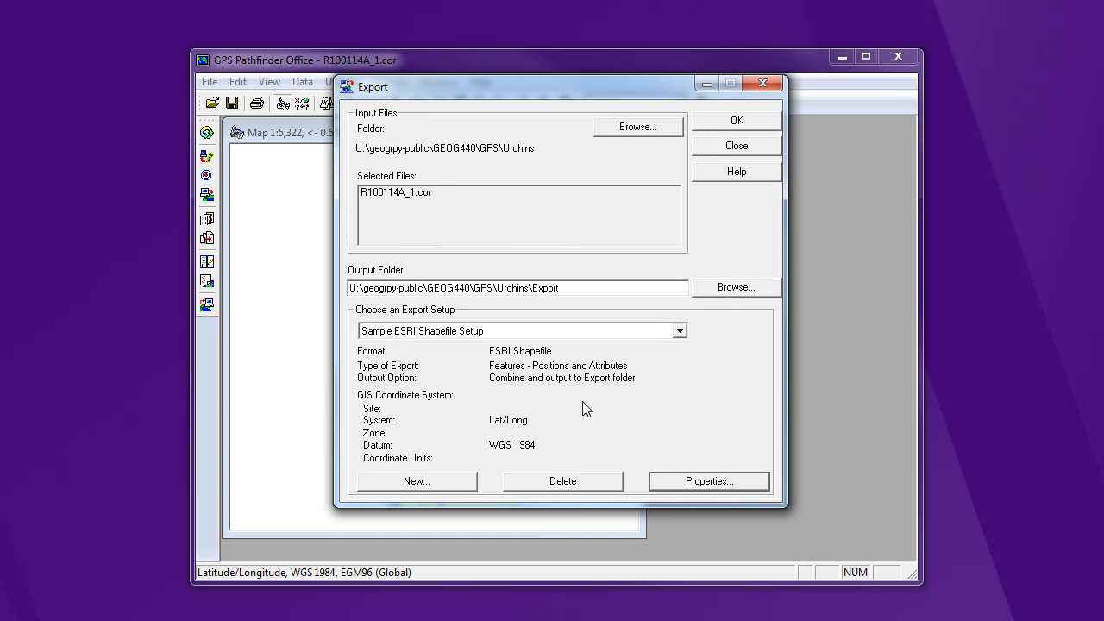
pyautogui.moveTo(669, 424)
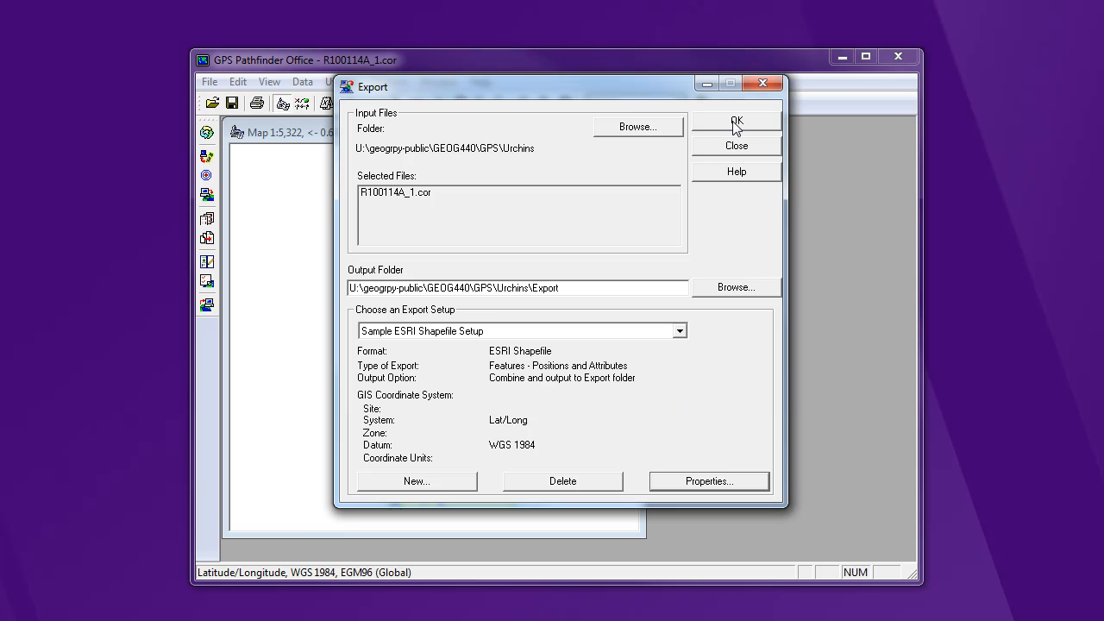
# Run the shapefile export and accept the missing ESRI projection file warning.
pyautogui.click(736, 120)
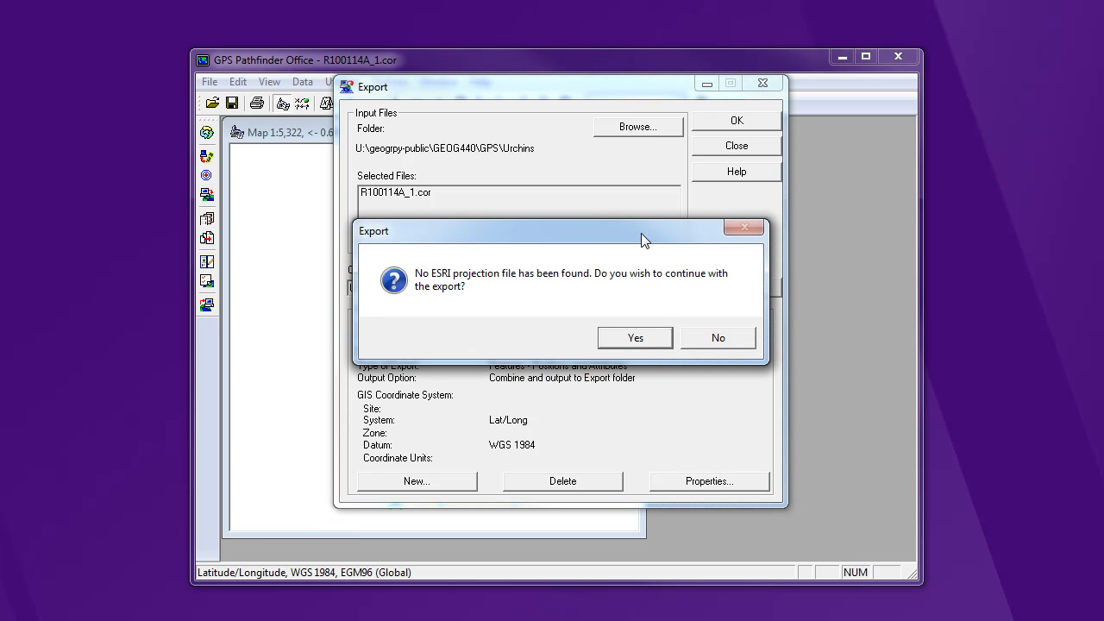
pyautogui.moveTo(643, 231); pyautogui.dragTo(652, 239)
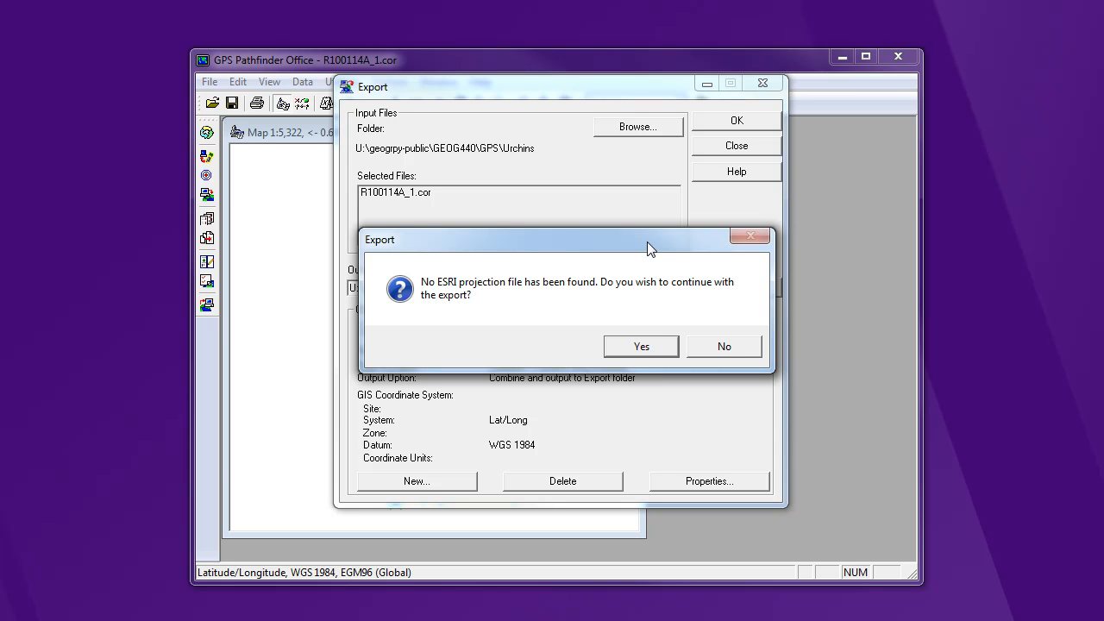
pyautogui.moveTo(655, 334)
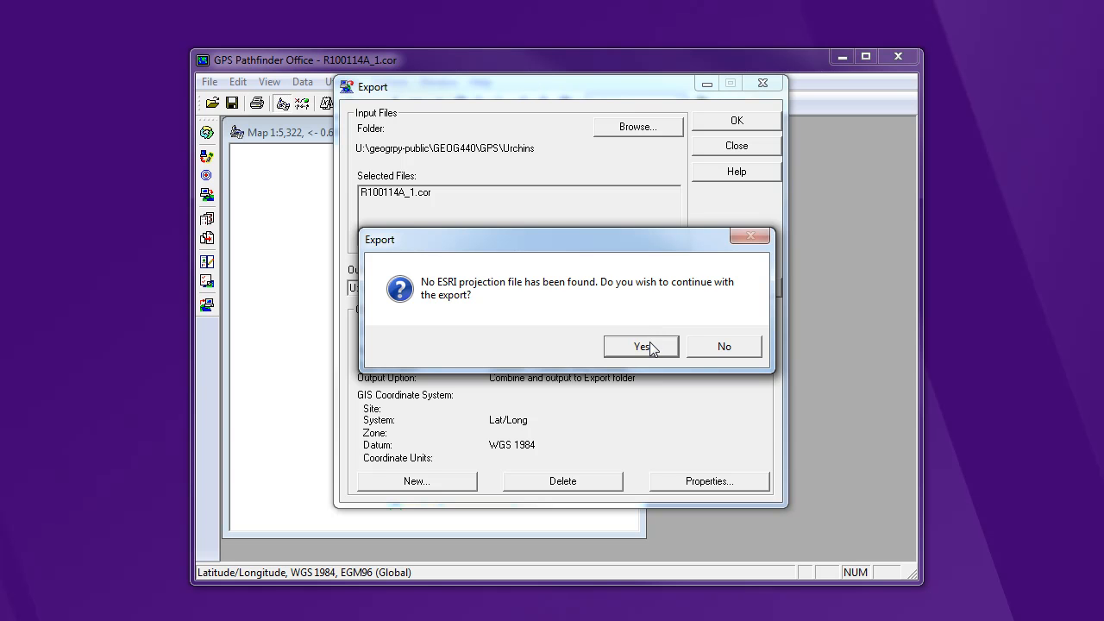
pyautogui.click(641, 346)
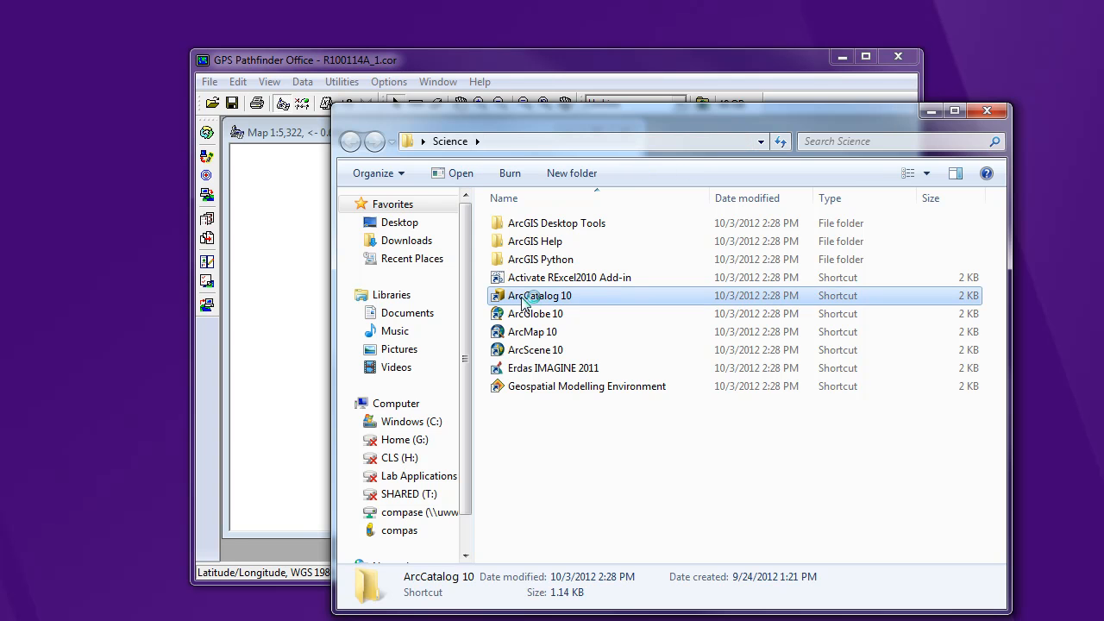
pyautogui.moveTo(931, 111)
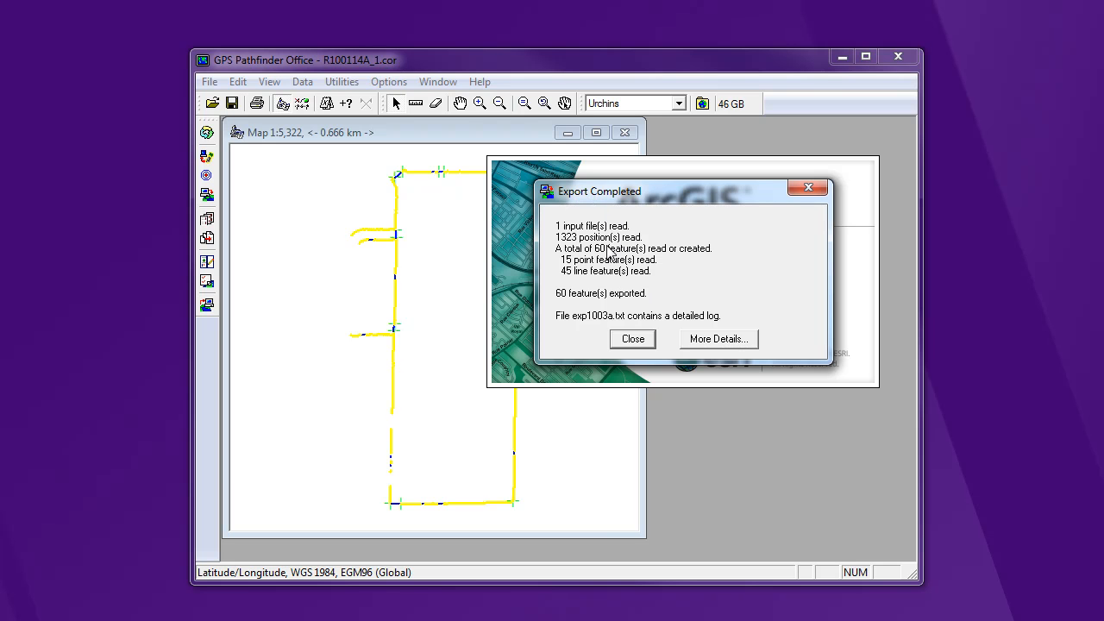
pyautogui.moveTo(623, 265)
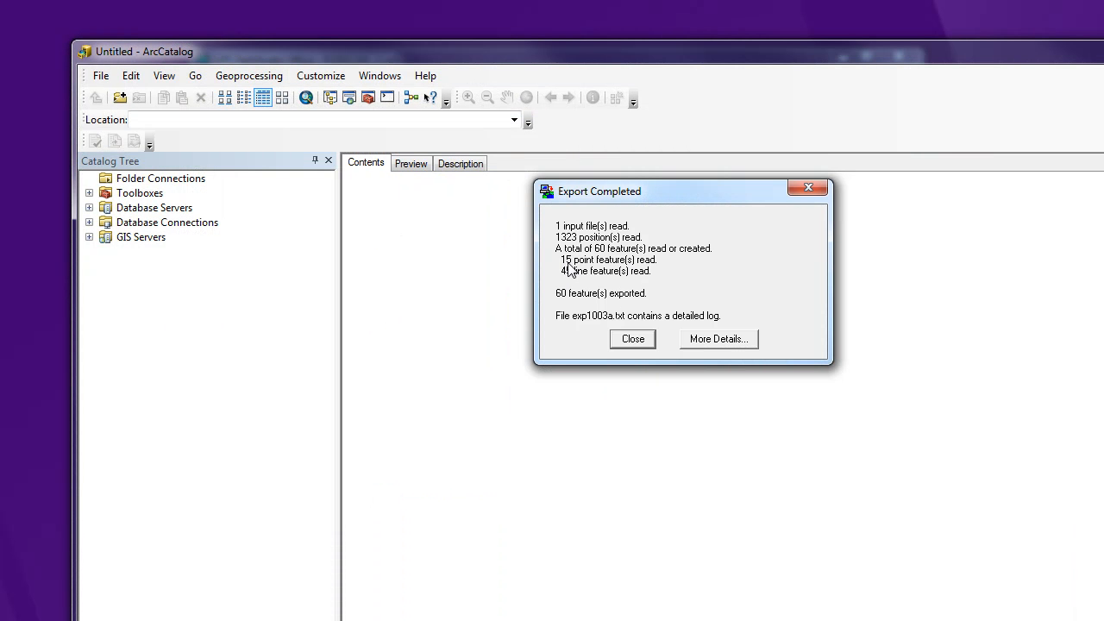
pyautogui.moveTo(632, 338)
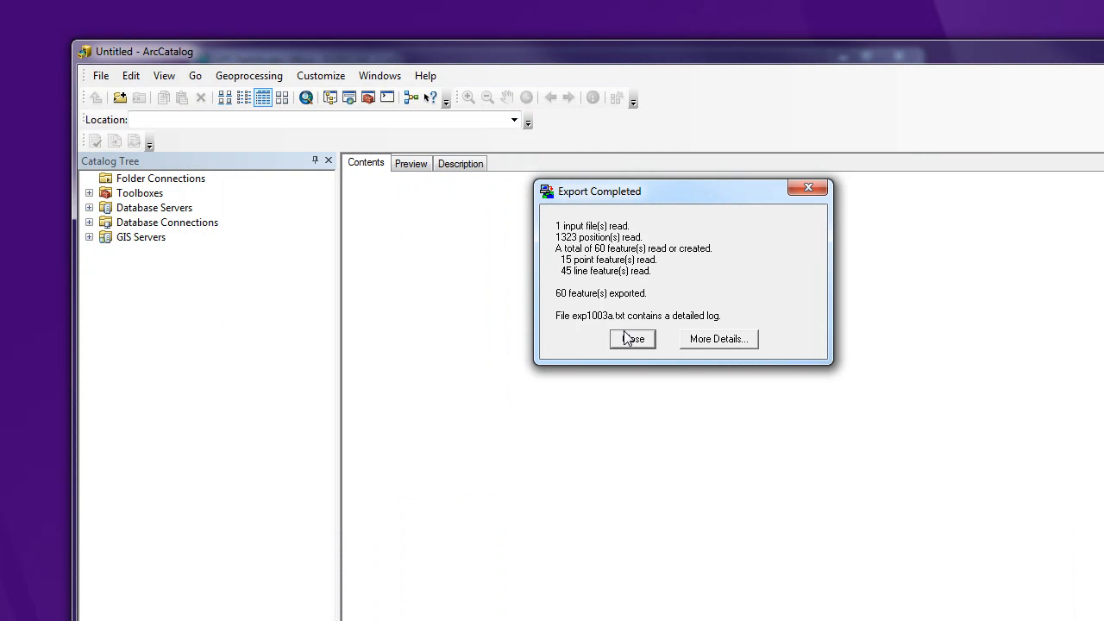
# Close the Export Completed summary showing 60 features (15 points, 45 lines).
pyautogui.click(632, 338)
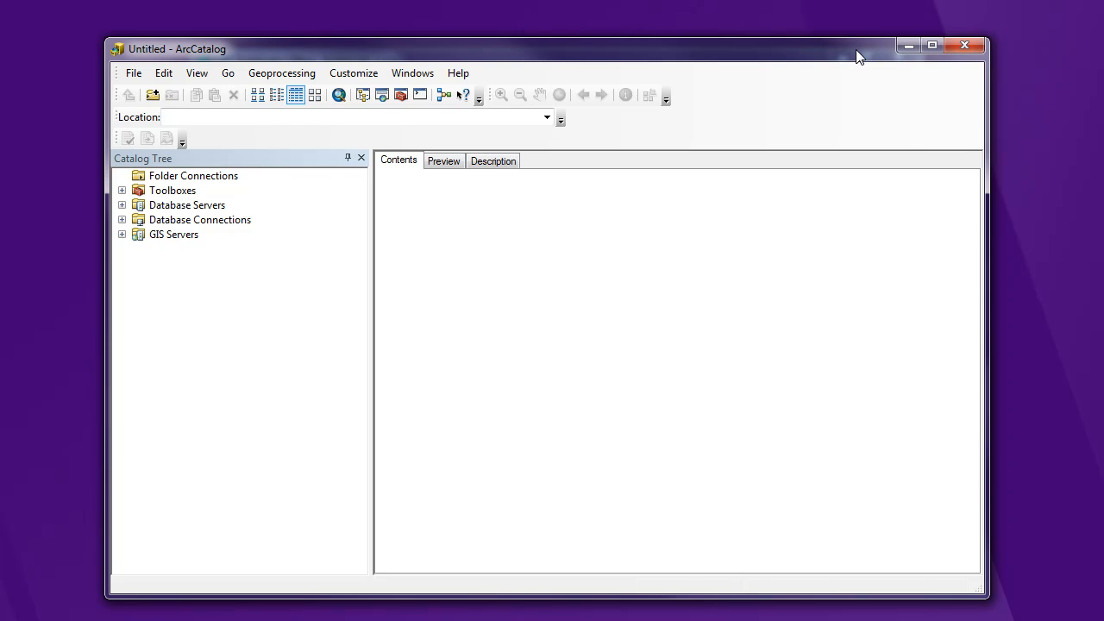
pyautogui.moveTo(153, 95)
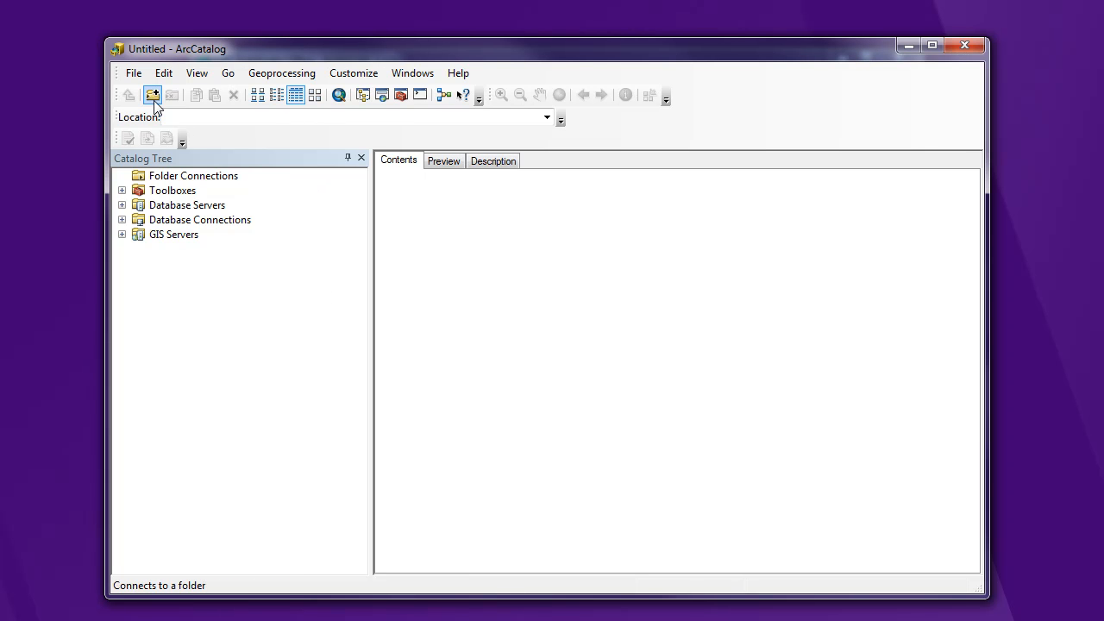
# Add a U:\ folder connection and expand it to show geogrpy-gis and facstaff.
pyautogui.click(152, 95)
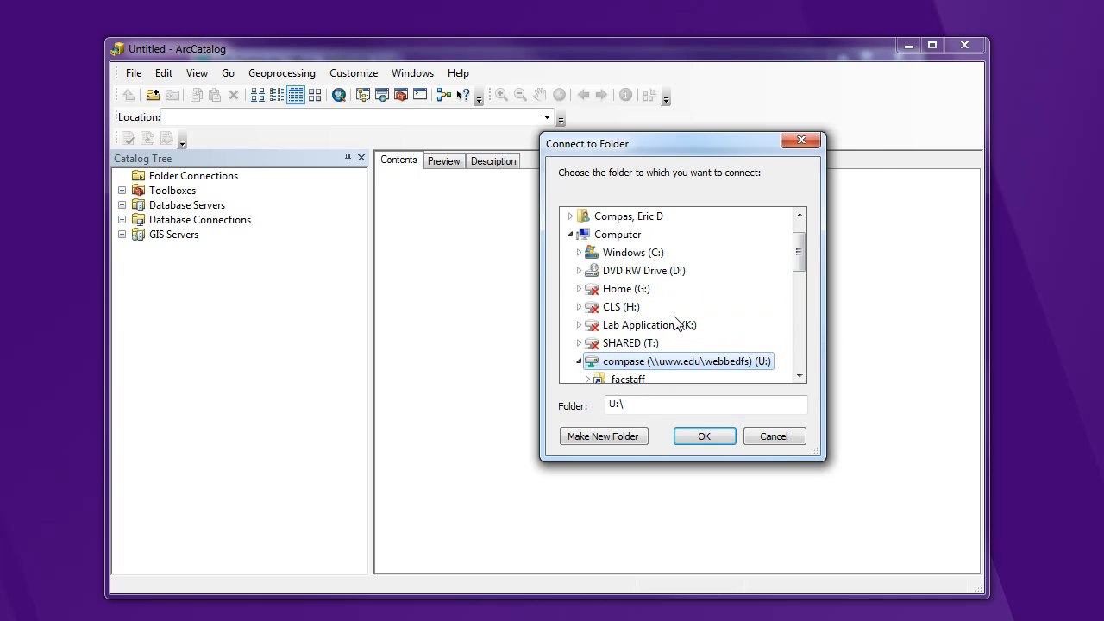
pyautogui.click(704, 435)
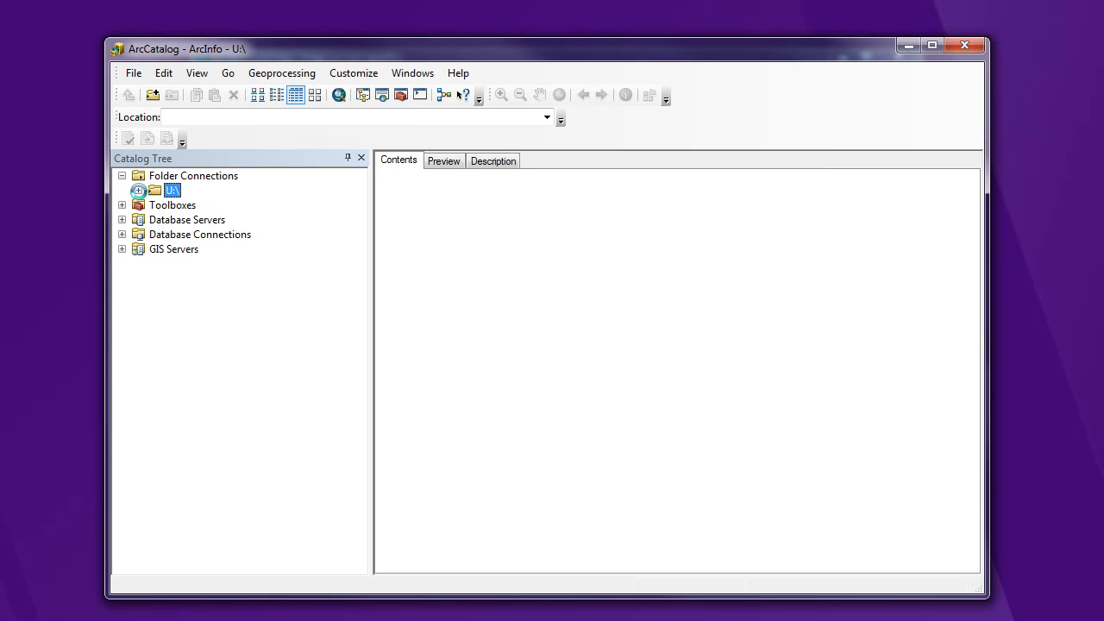
pyautogui.click(138, 190)
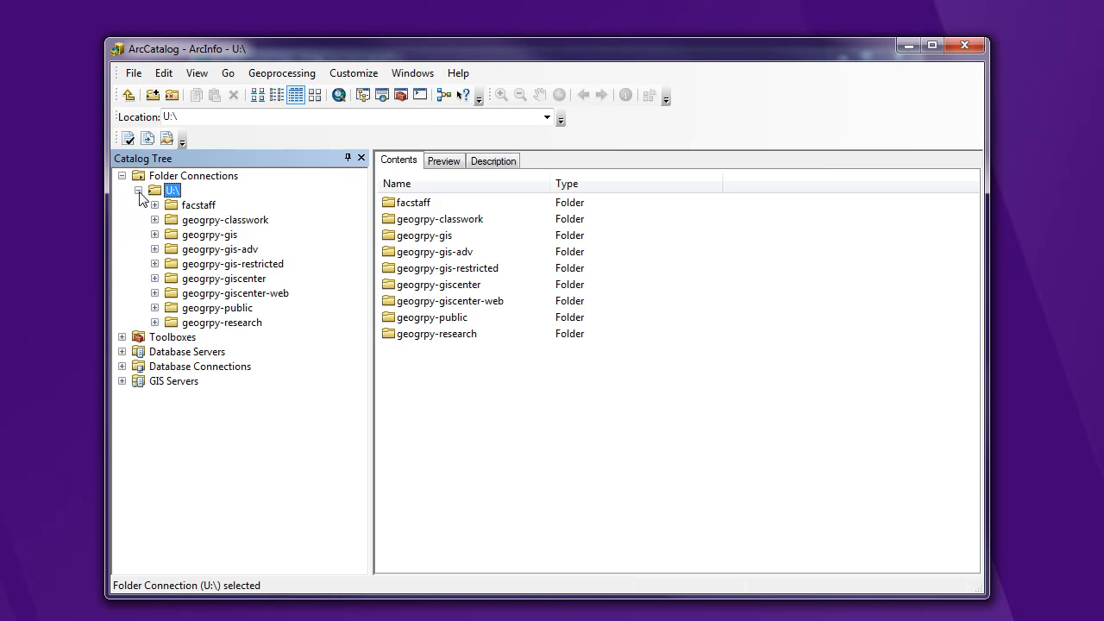